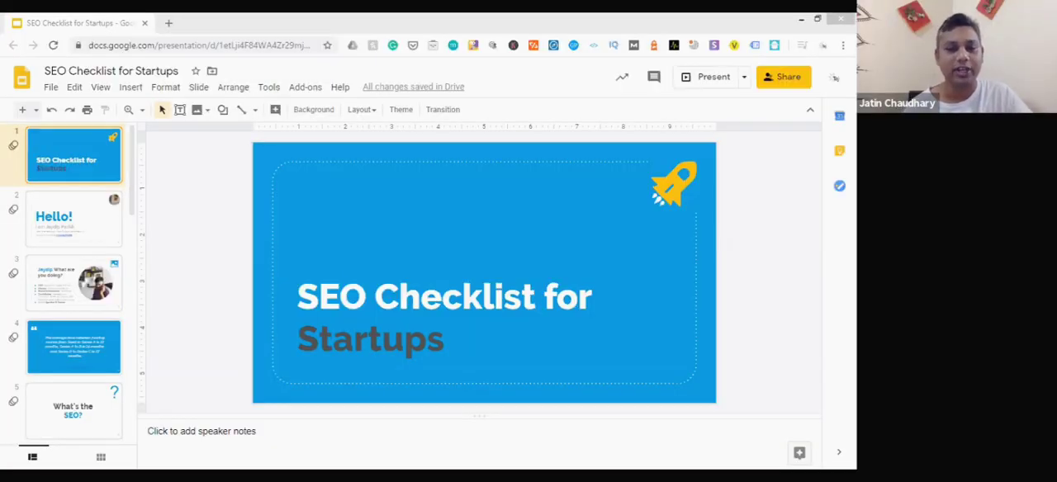
Present the SEO Checklist for Startups deck fullscreen and advance to slide 6 defining SEO
click(713, 76)
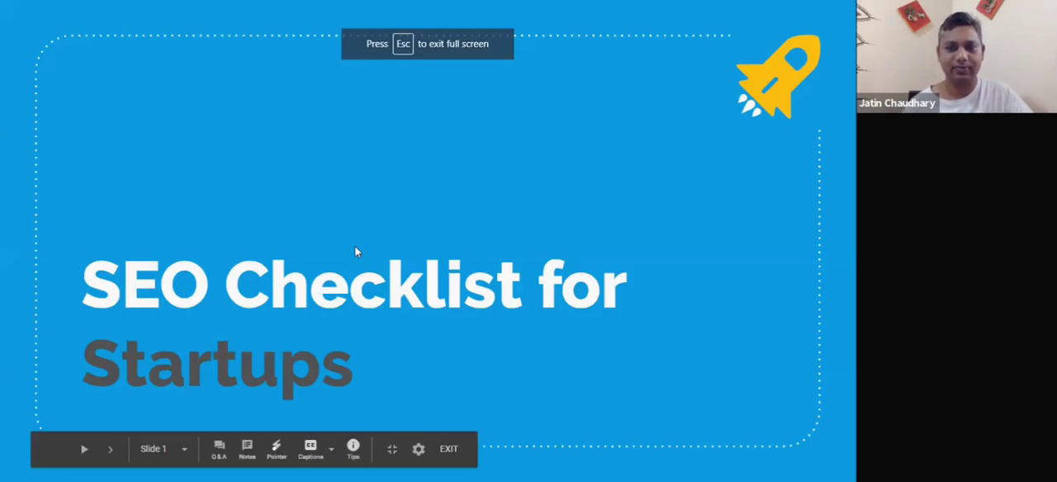
click(110, 450)
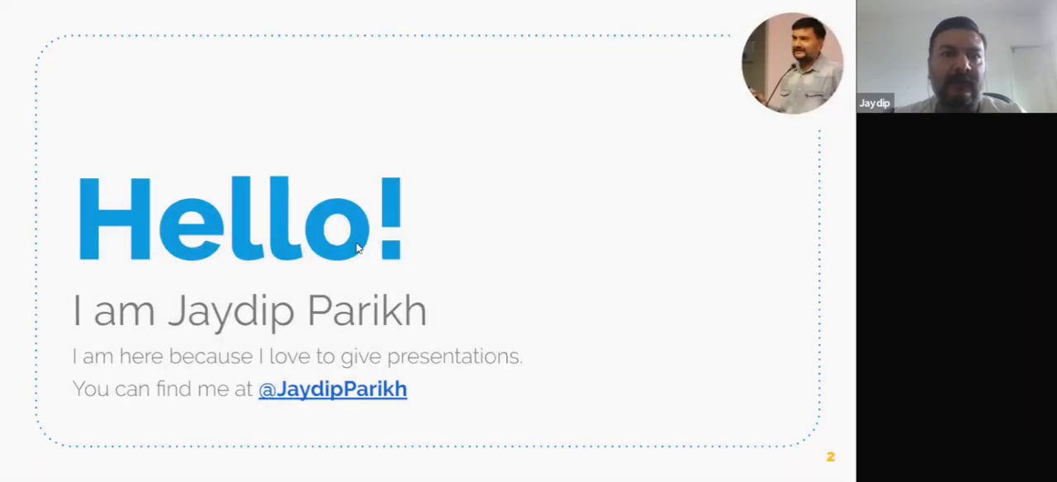
key(Right)
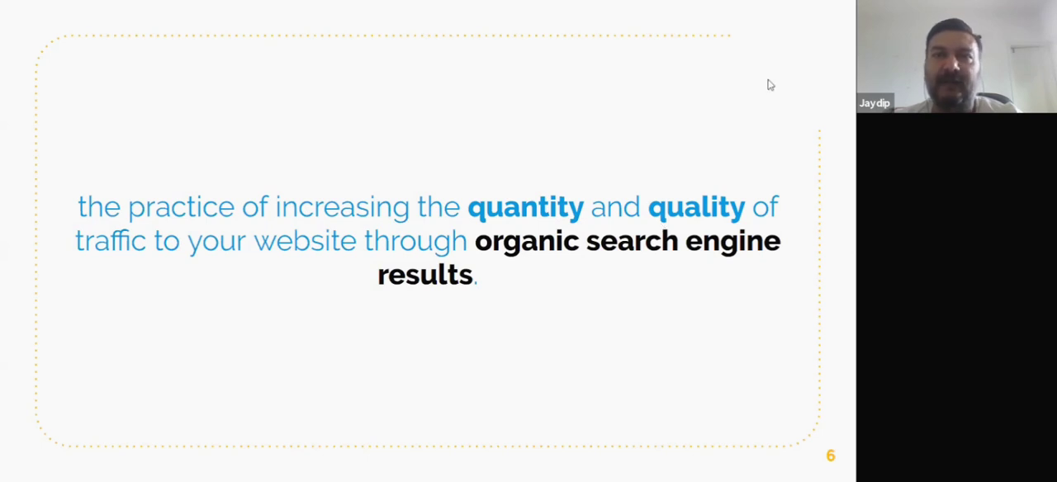
mouse_move(797, 230)
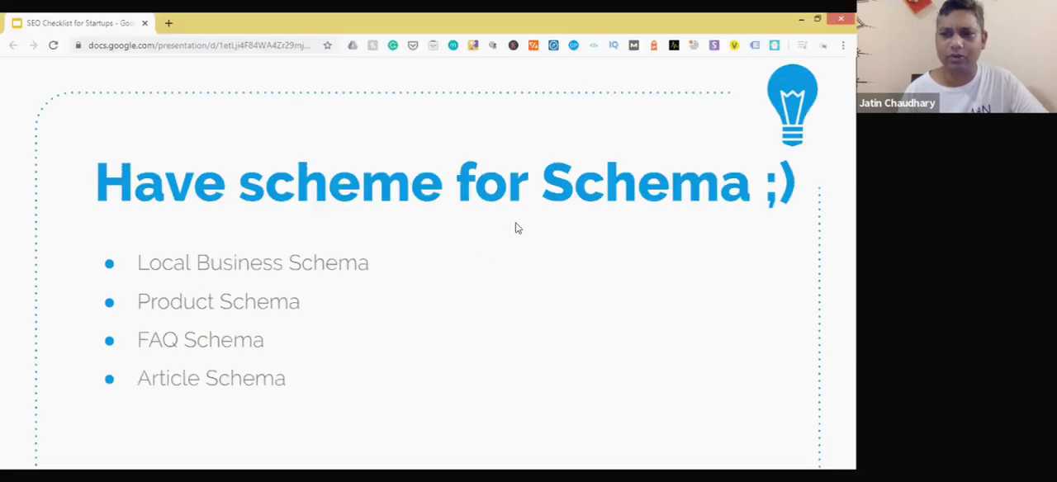
Exit the fullscreen presentation, back in the editor on slide 12 about schema types
key(Escape)
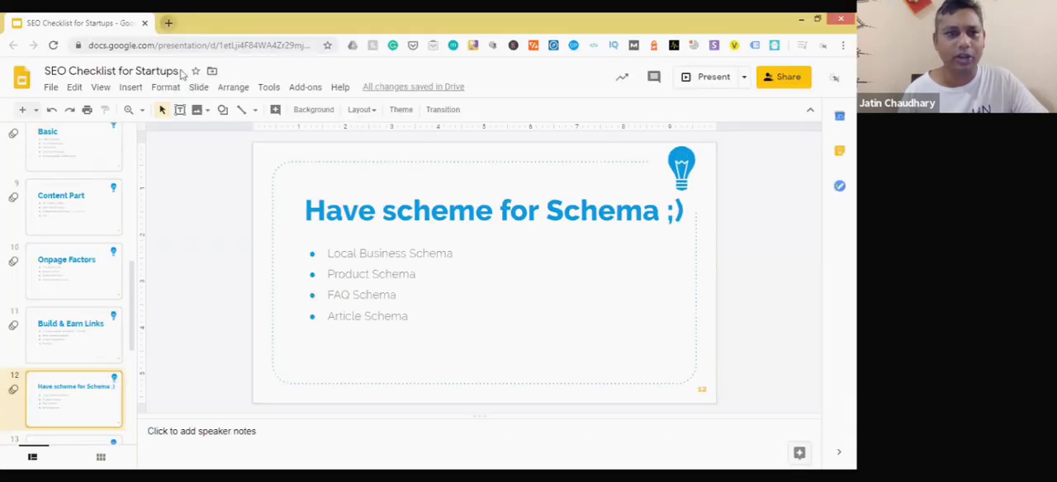
Search 'iphone 11' in a new tab, highlight the Pro review count, then search 'Tej solPro'
click(171, 20)
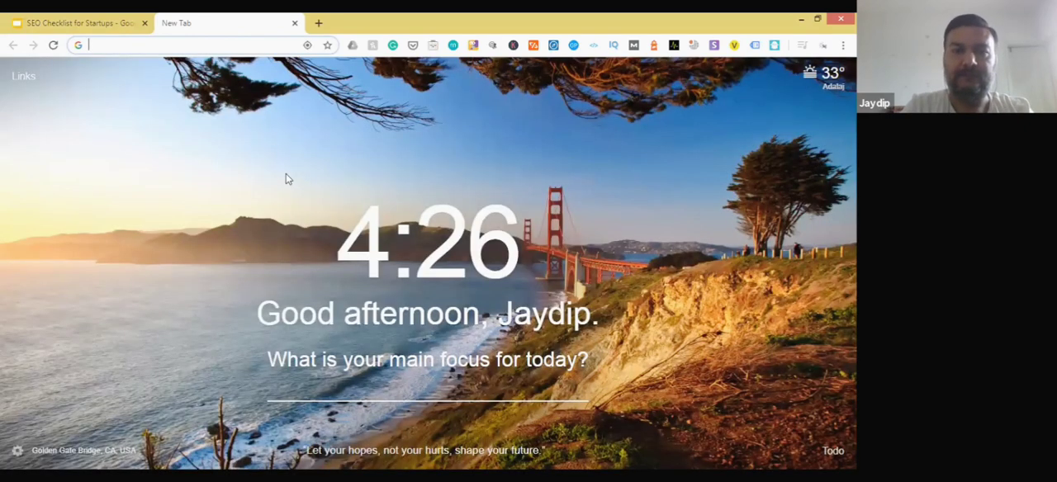
text(iphone+11&oq=iphone+&aqs=c)
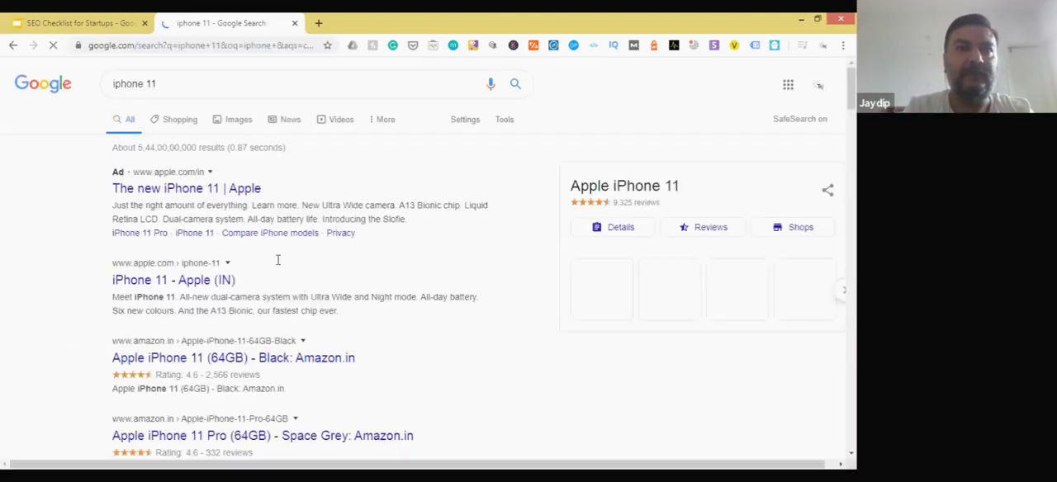
scroll(down, 3)
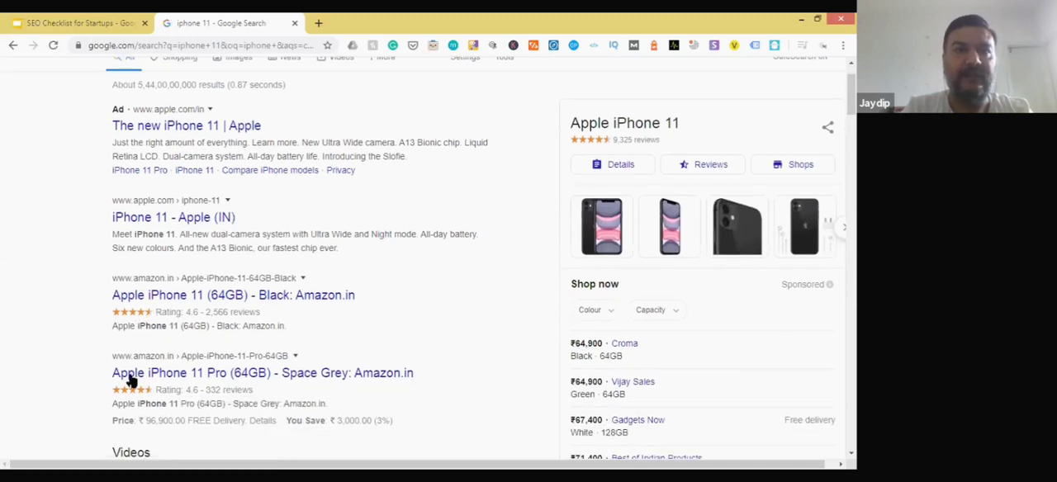
double_click(235, 390)
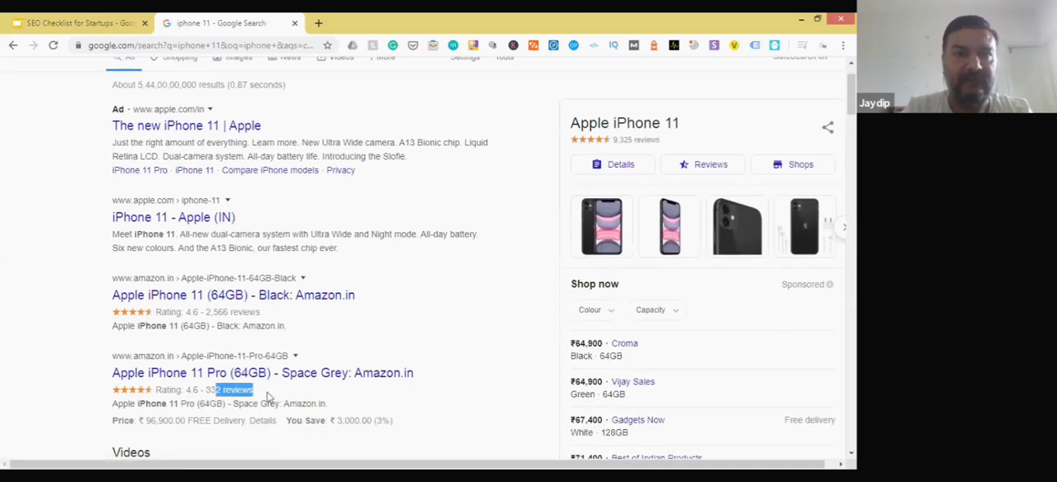
scroll(down, 3)
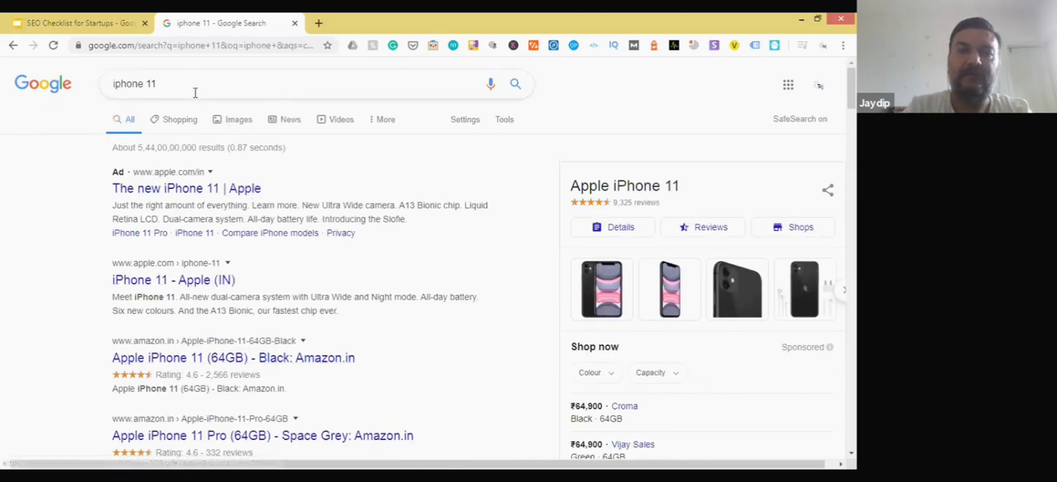
text(Tej solPro)
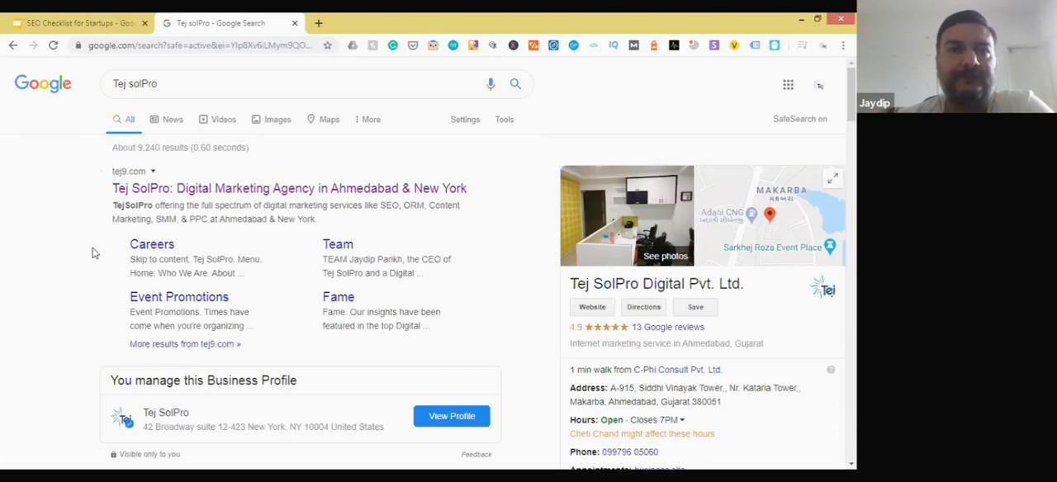
Search 'samosa recipe', highlight the first result's rating snippet, and return to the slide deck
scroll(down, 3)
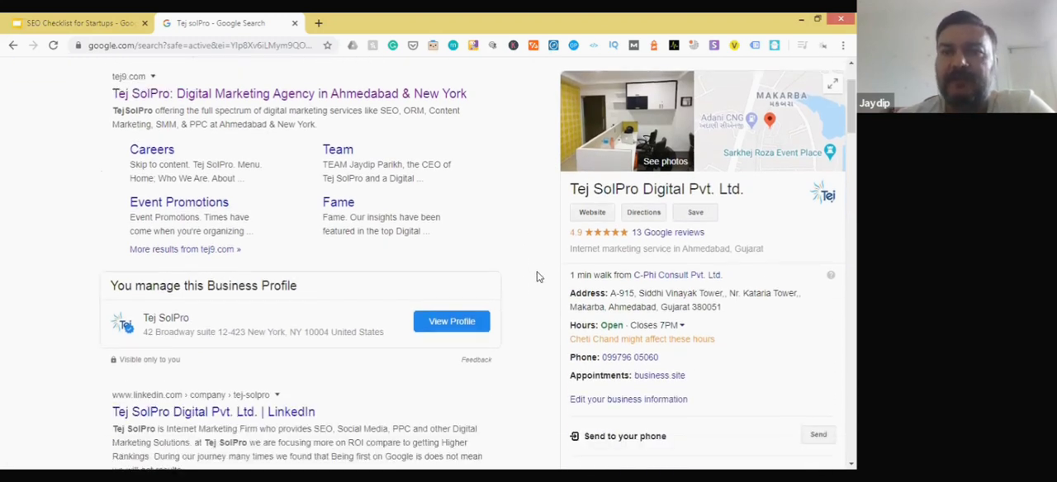
scroll(down, 3)
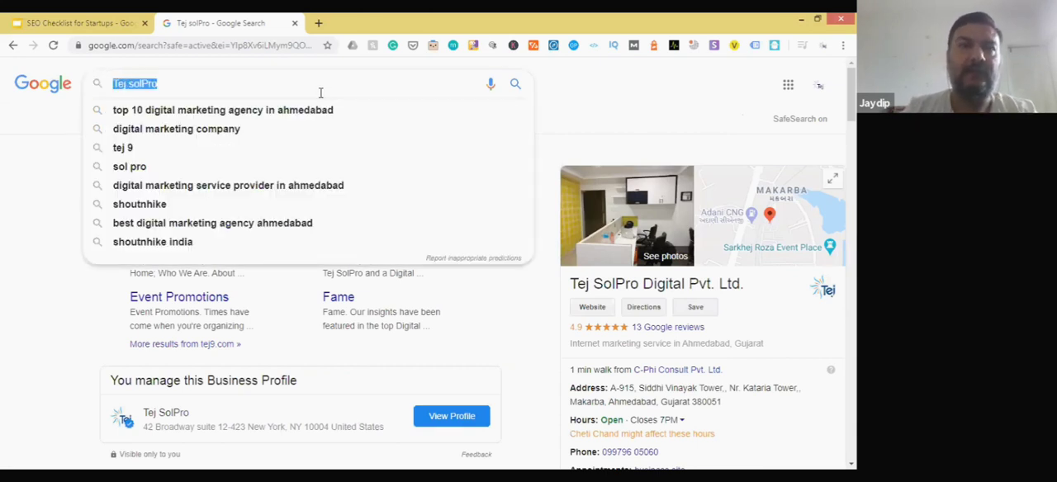
text(samosa recipe)
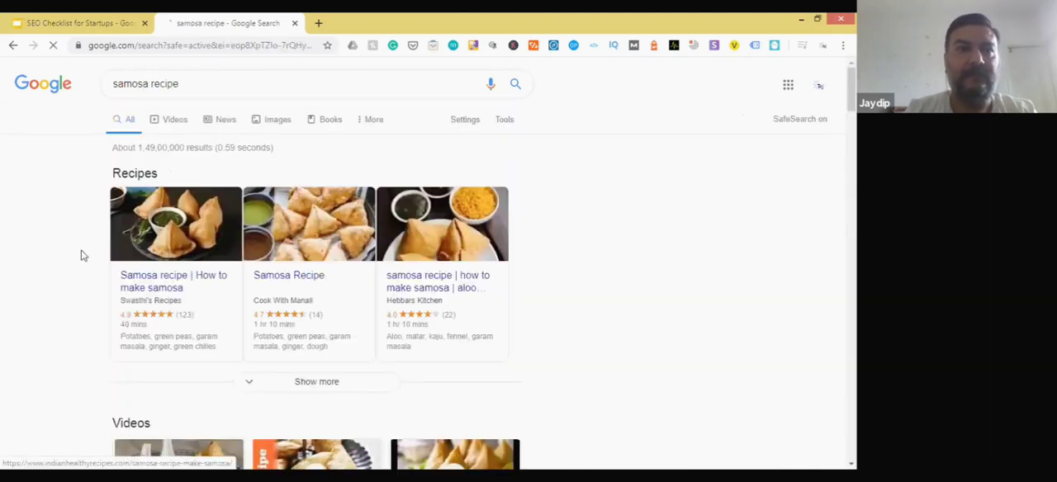
mouse_move(42, 267)
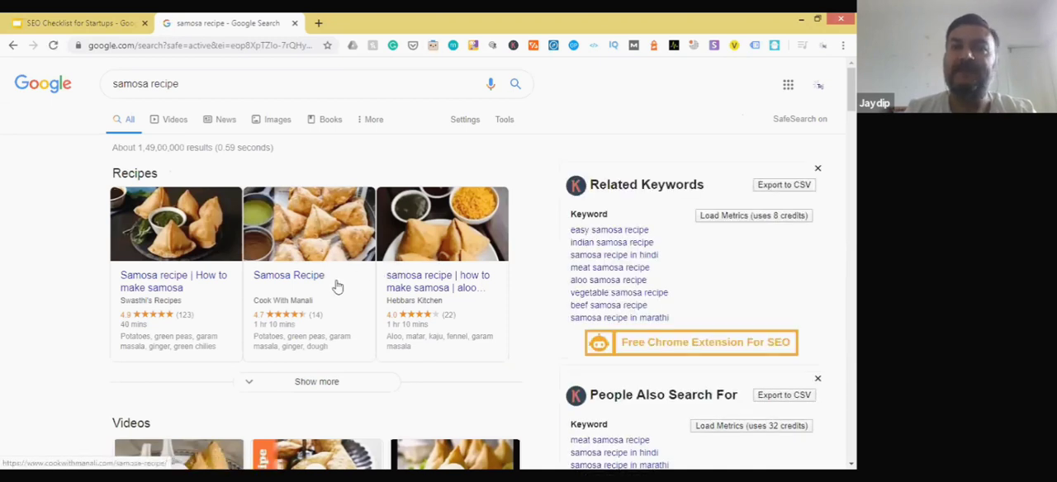
scroll(down, 3)
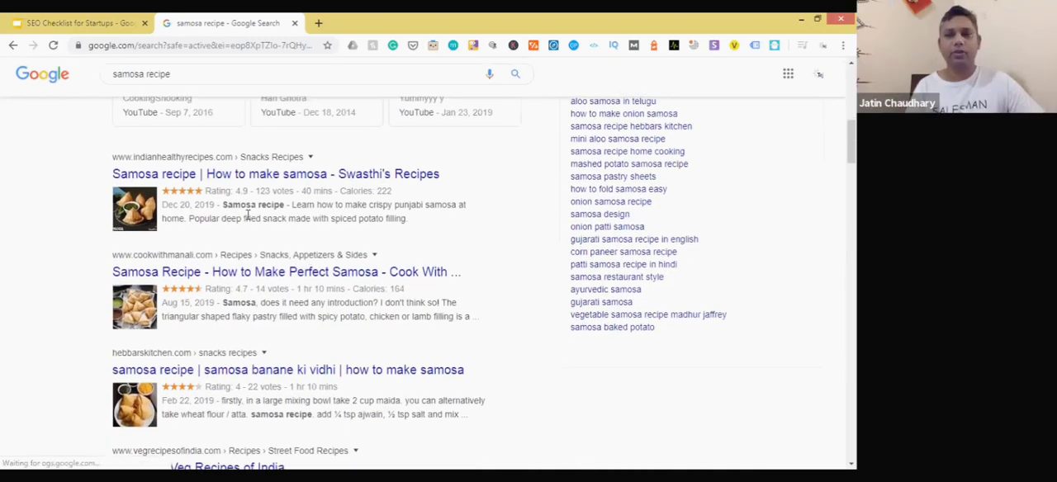
drag(239, 191, 393, 191)
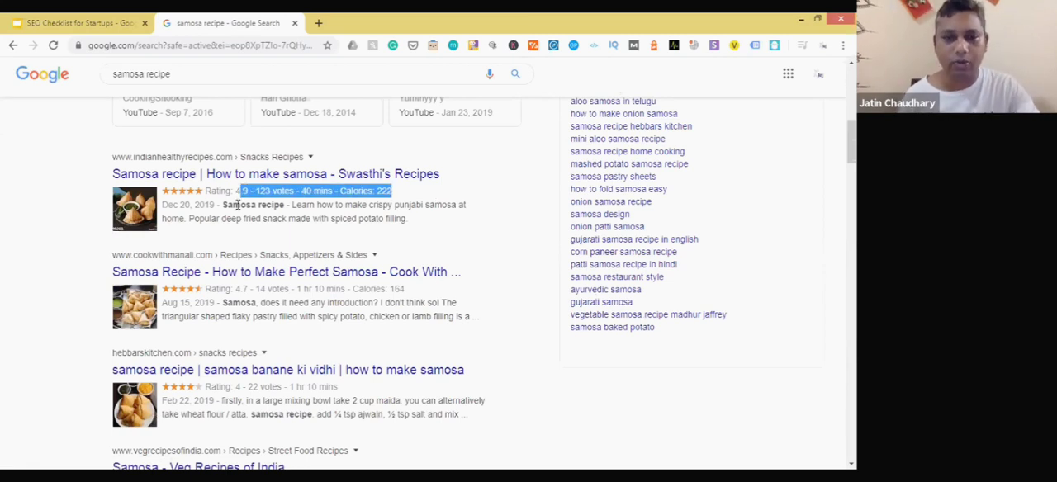
click(79, 22)
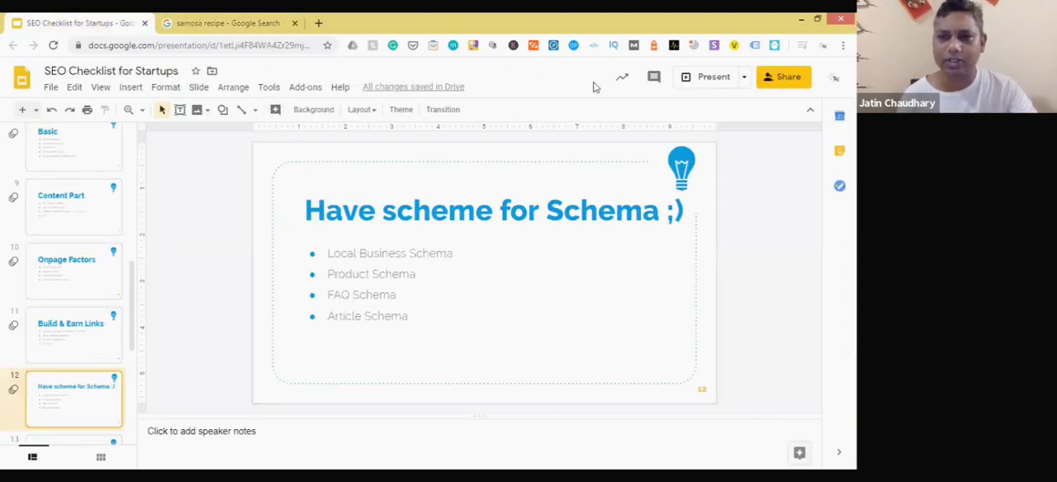
Present the deck from slide 12 to closing slide 17, then switch to the samosa results
click(713, 75)
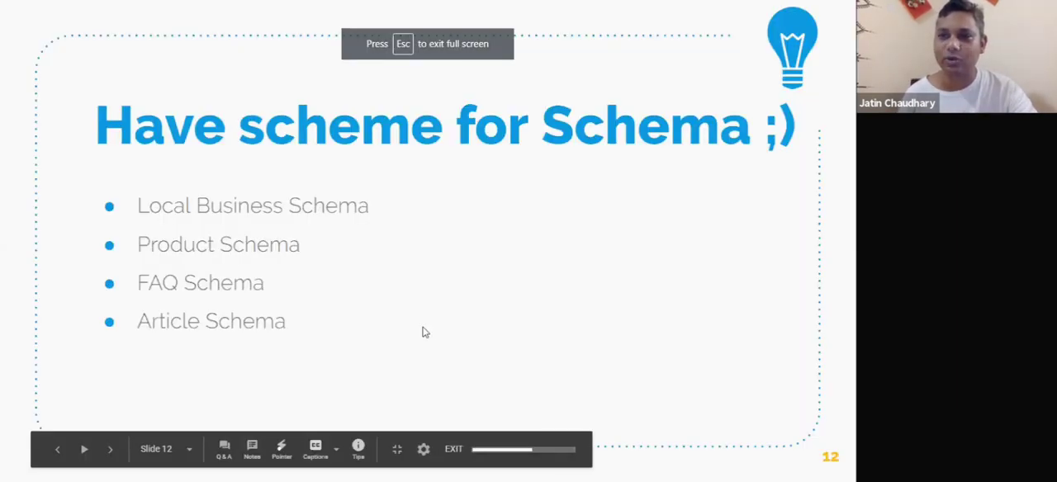
click(108, 449)
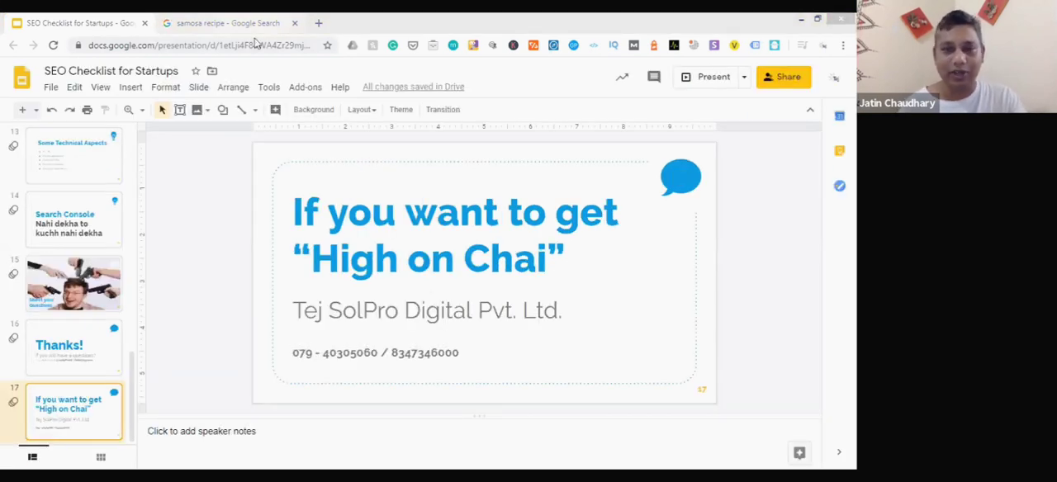
click(231, 23)
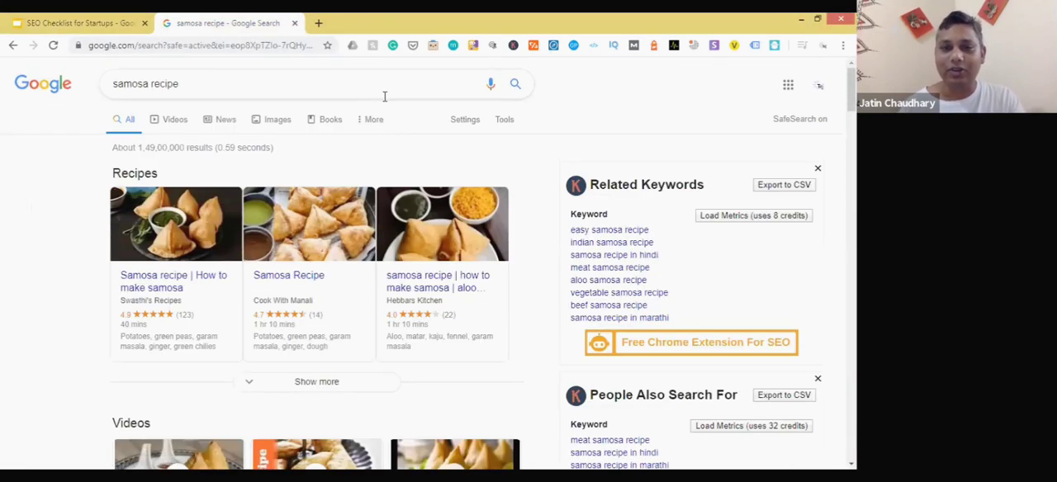
Replace the samosa query with 'Youtube marketing agency' and scroll through the results
click(248, 84)
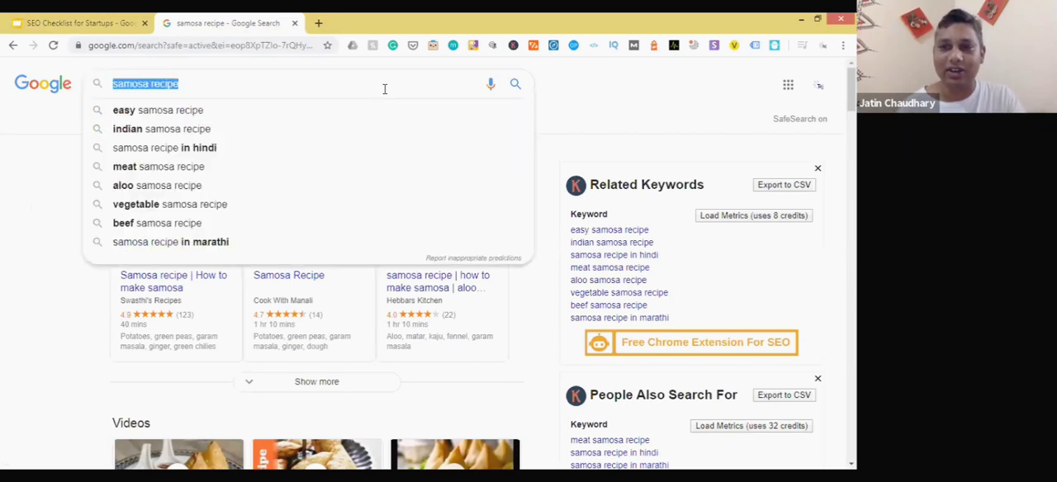
text(Youtube marketing agency)
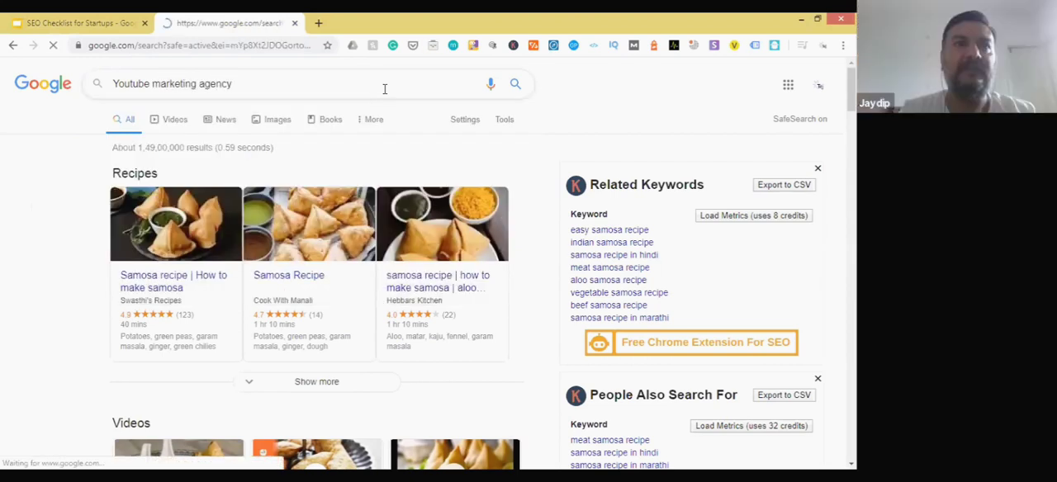
click(515, 84)
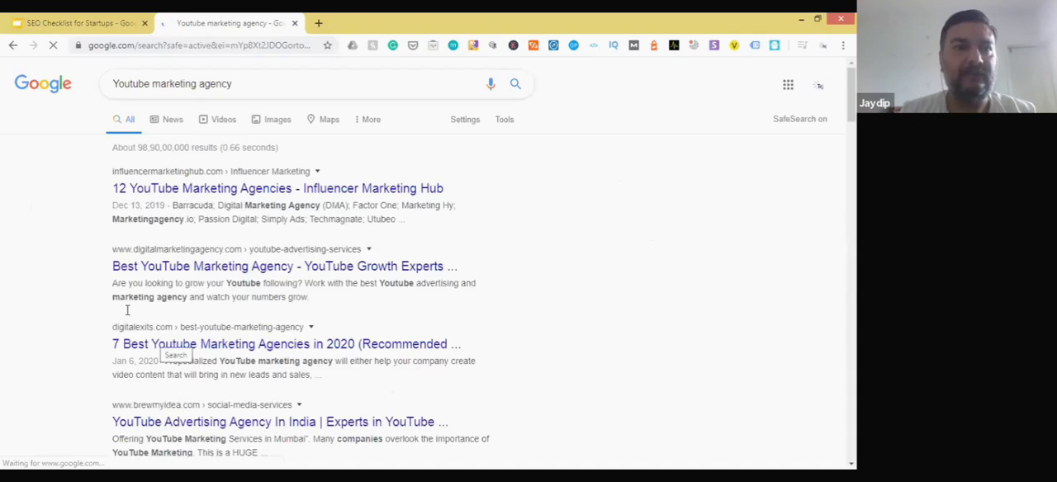
scroll(down, 3)
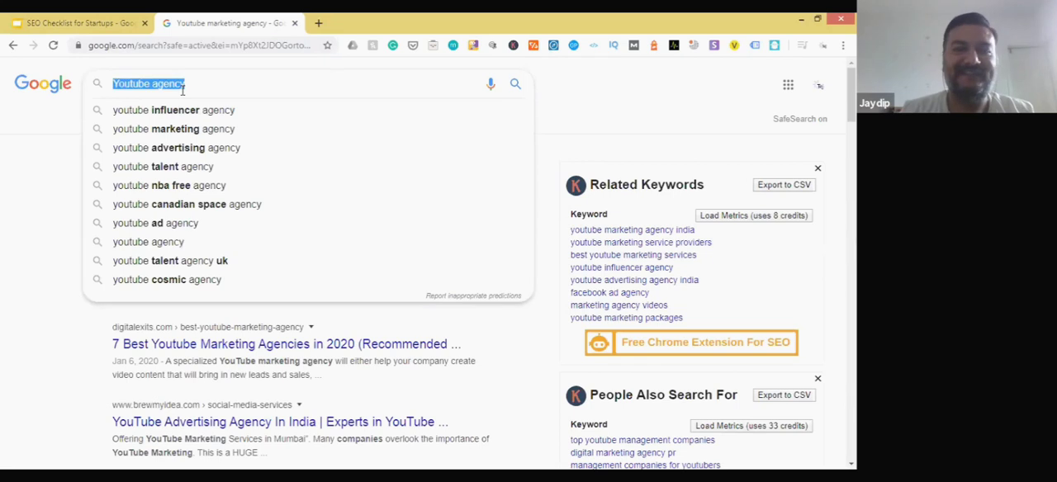
Open the related keyword 'youtube marketing agency india', then clear the search tab to a blank page
text(y)
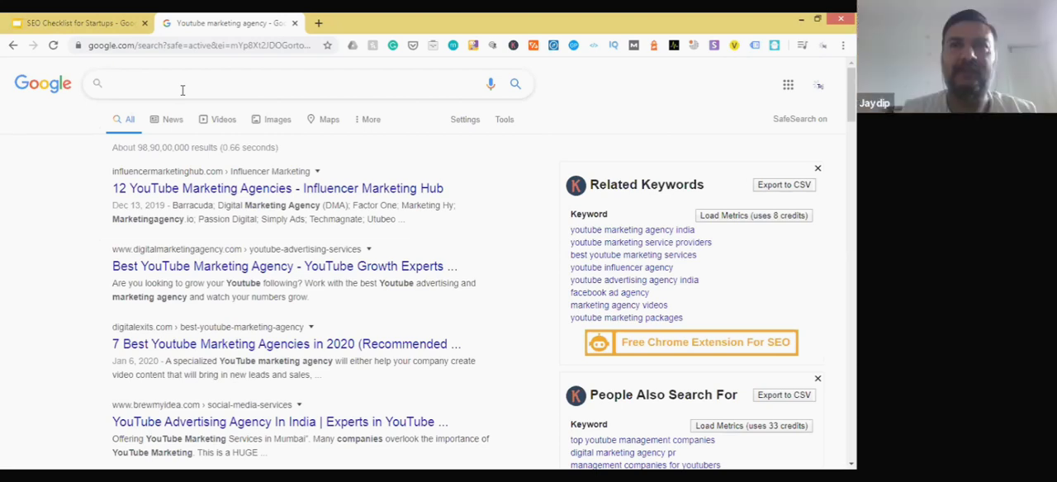
click(182, 83)
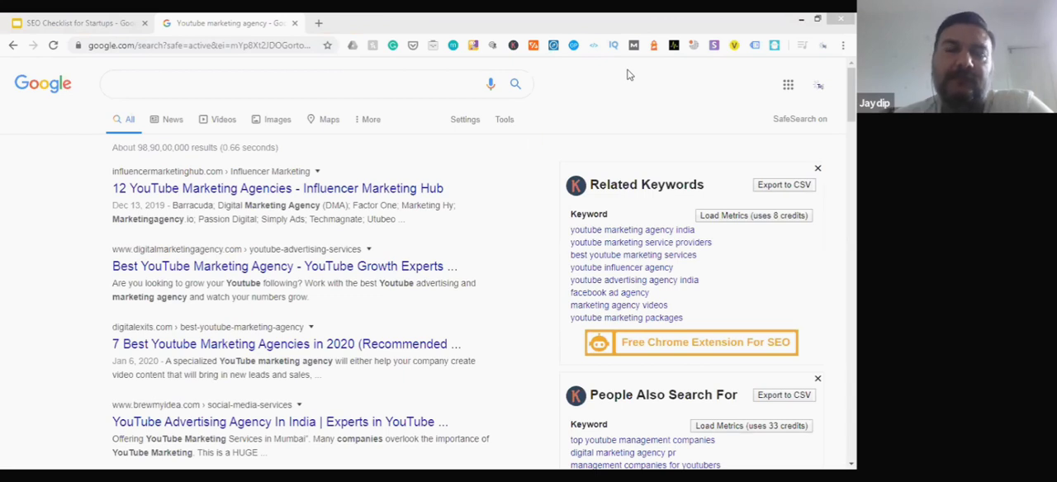
mouse_move(591, 155)
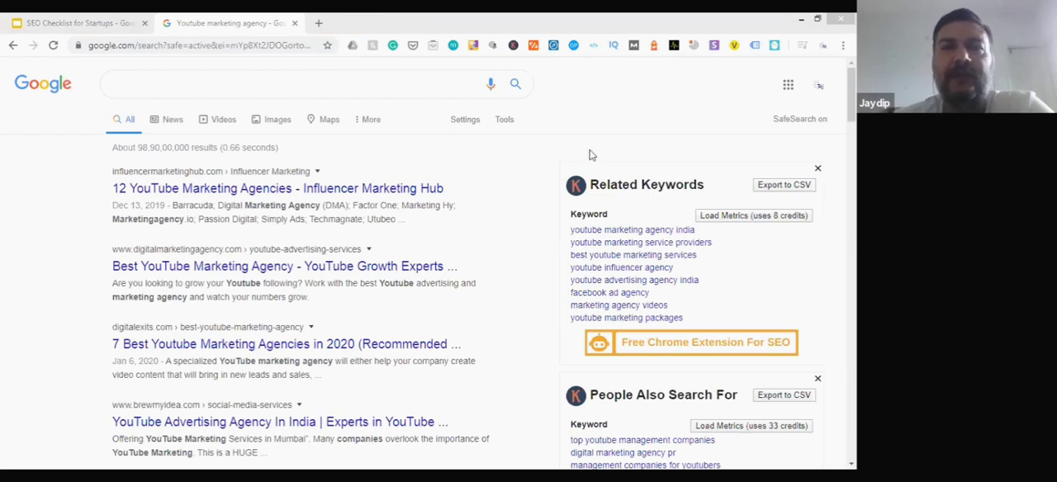
mouse_move(655, 238)
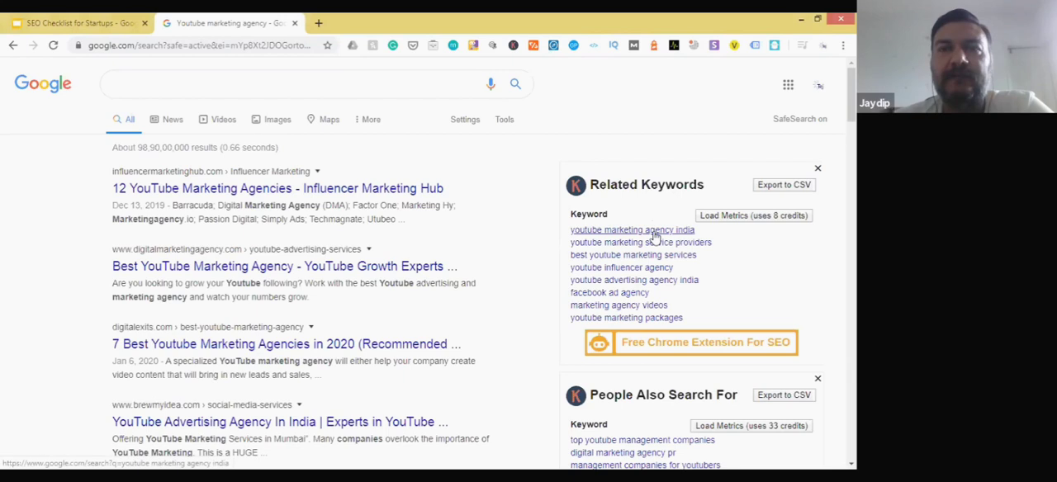
click(632, 229)
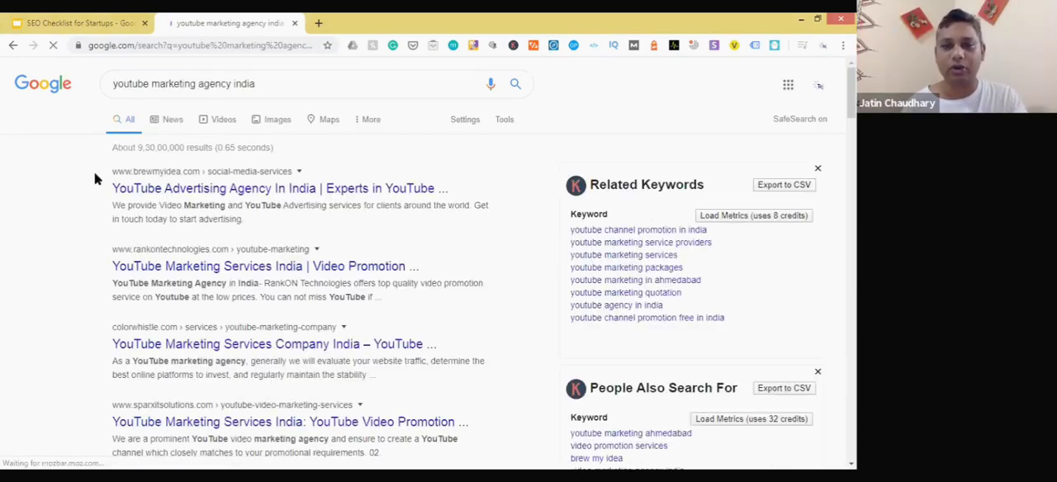
double_click(215, 84)
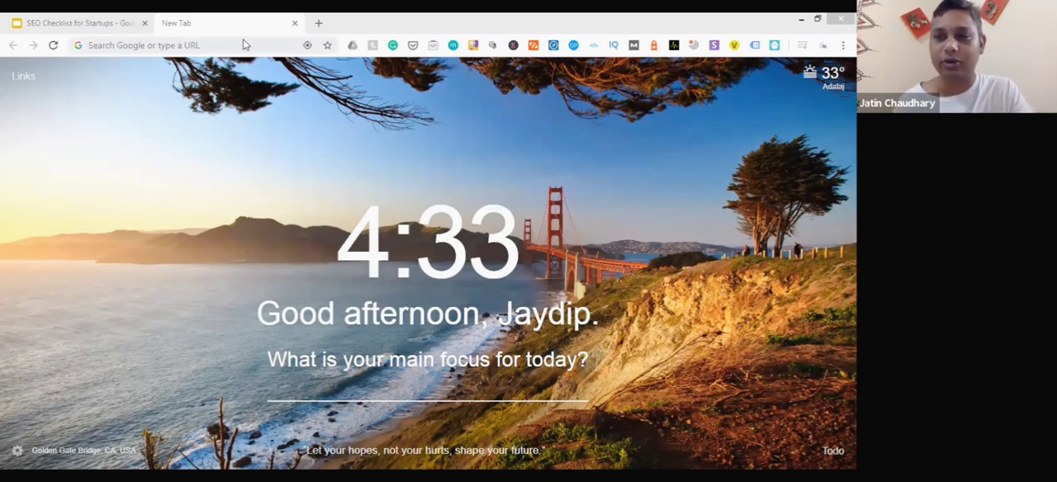
Open schema.org, and WordPress Plugins in another tab via a 'plugin wordpress' search
text(schema.org)
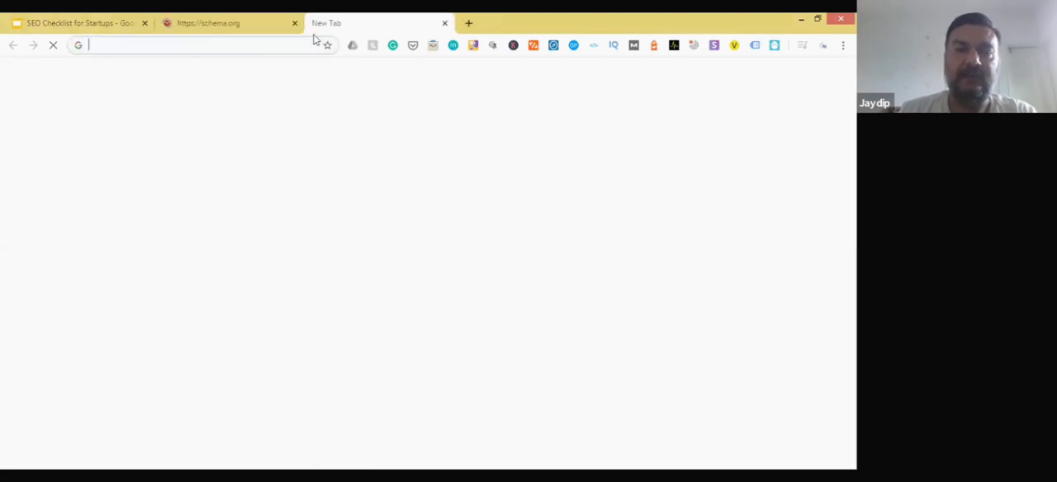
text(plugin wordpress)
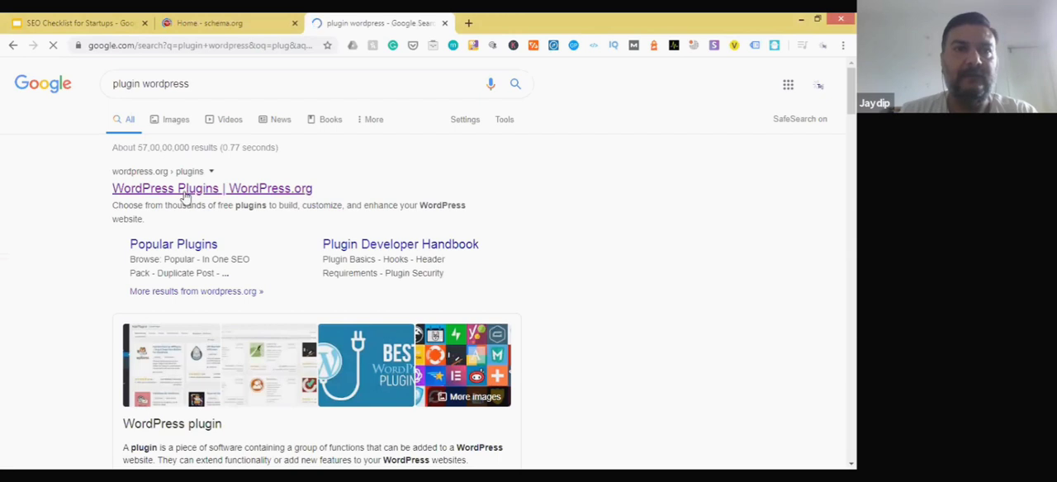
click(185, 188)
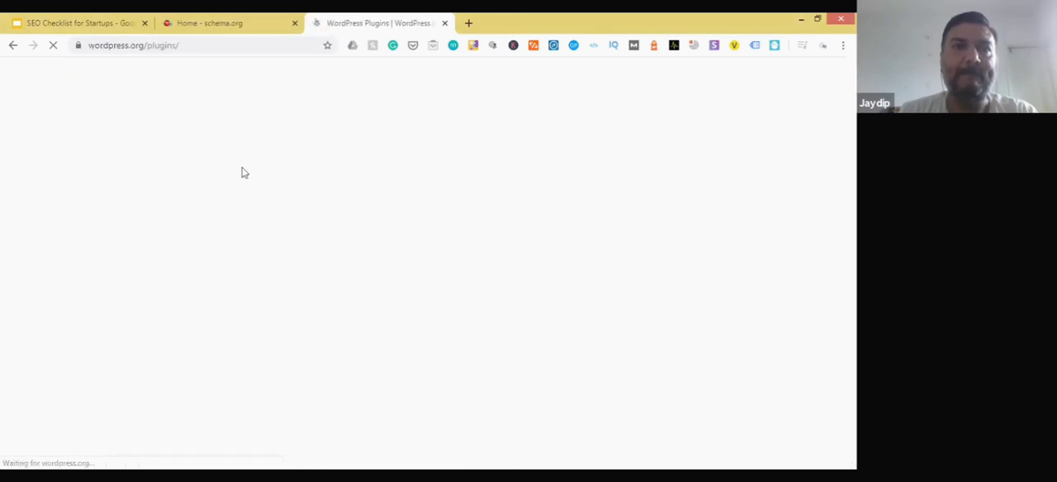
click(219, 22)
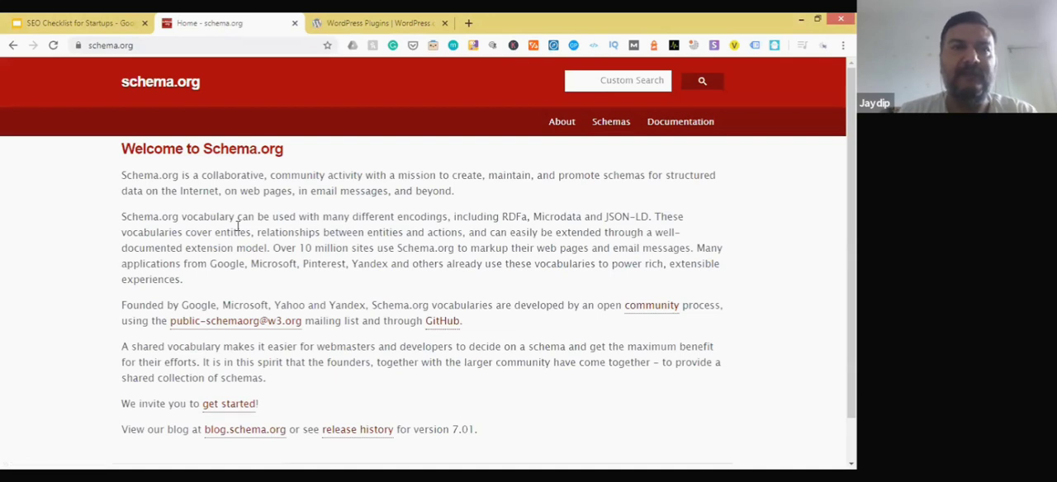
mouse_move(264, 216)
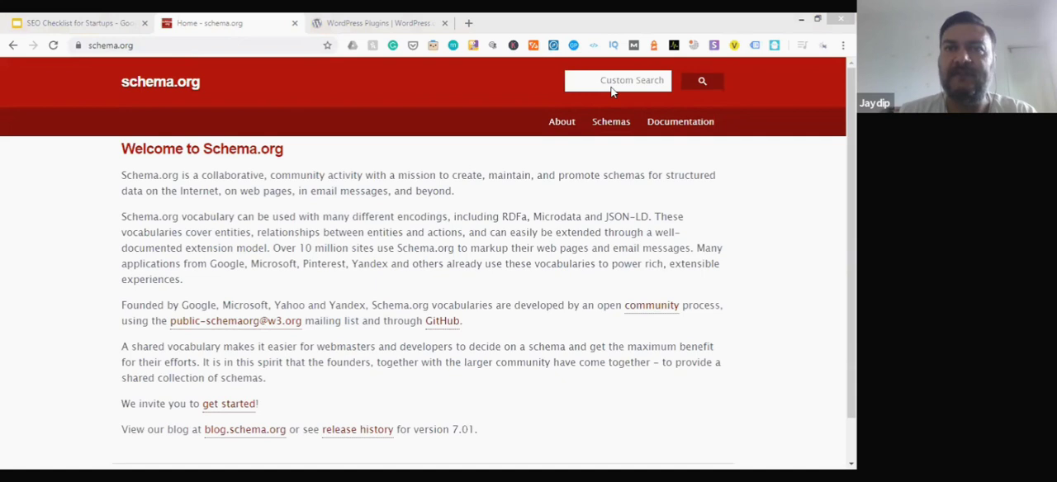
Search schema.org for 'school', listing the School and EducationalOrganization types
text(school)
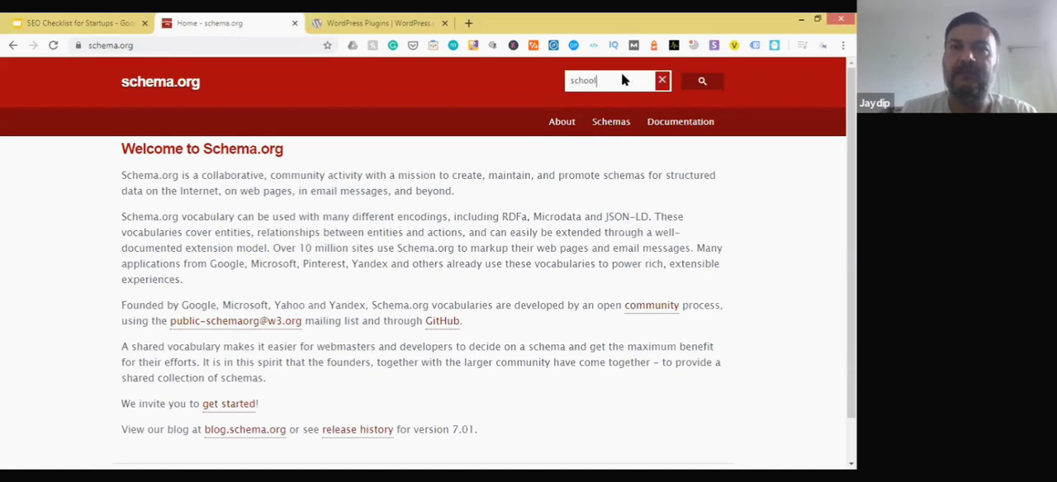
click(702, 80)
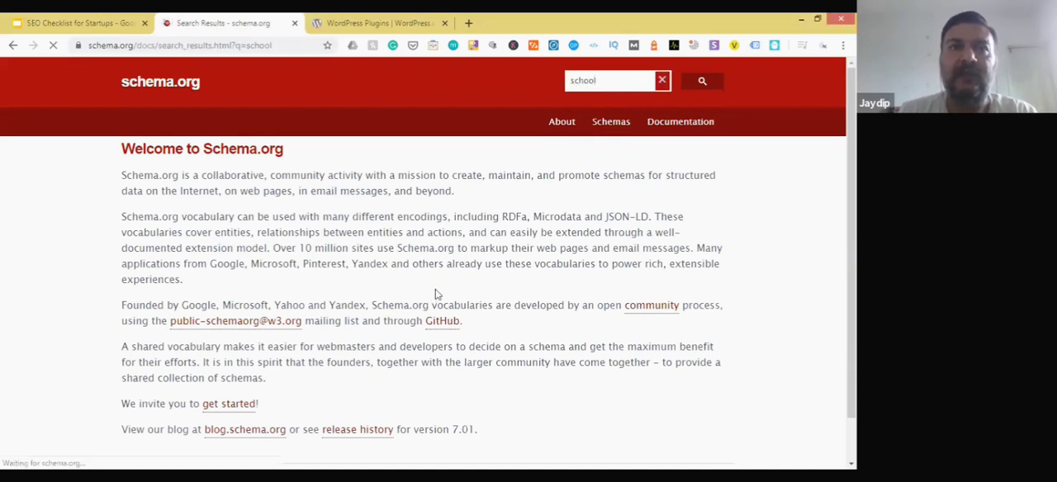
click(702, 80)
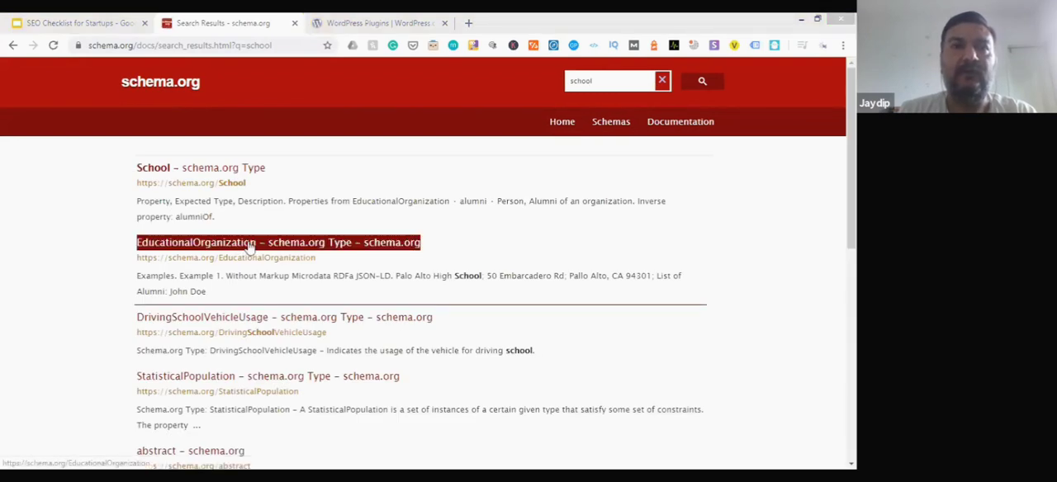
mouse_move(259, 318)
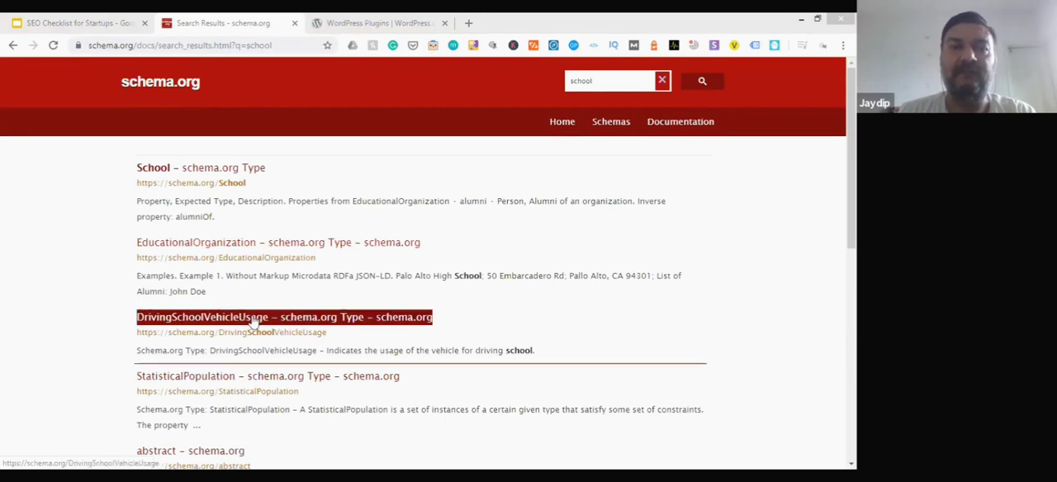
mouse_move(239, 376)
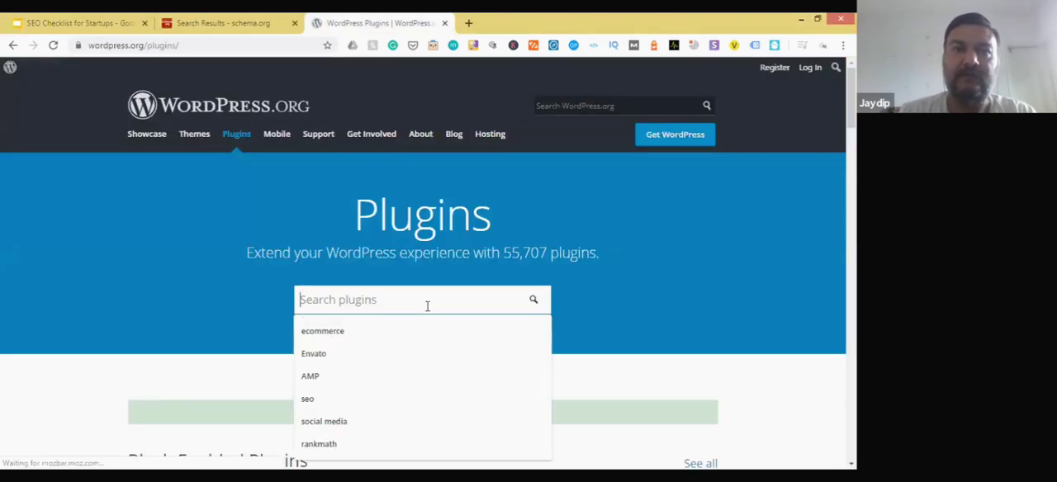
Search WordPress plugins for 'schema' and open the Rank Math SEO plugin page
text(schema)
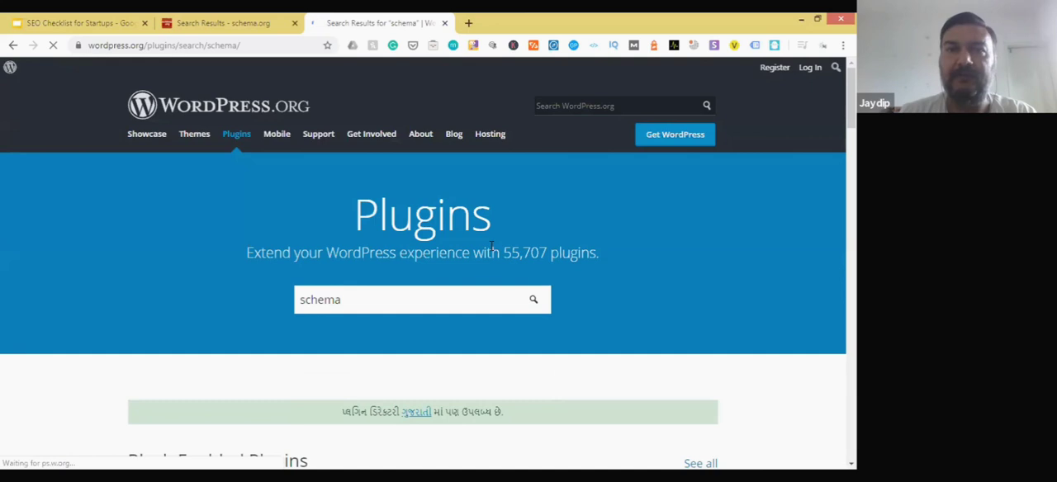
click(533, 300)
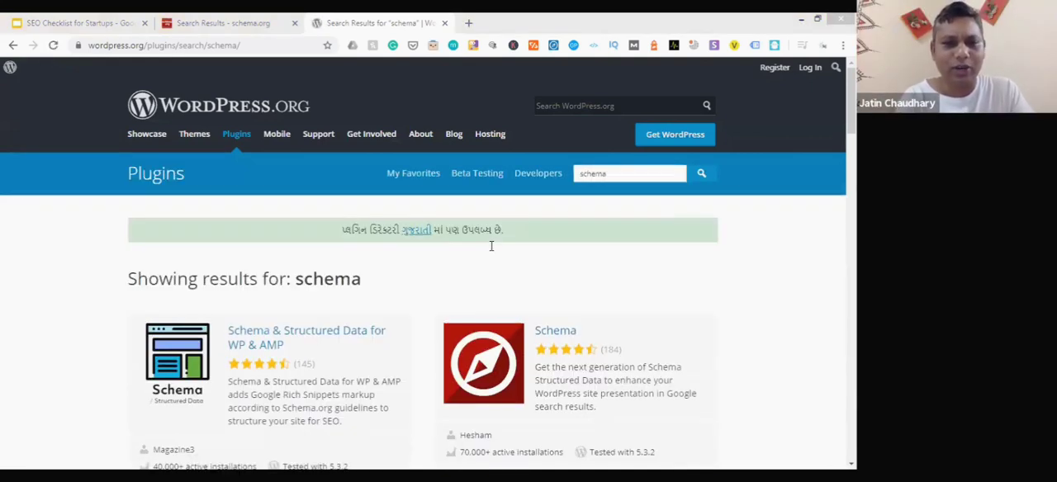
scroll(down, 3)
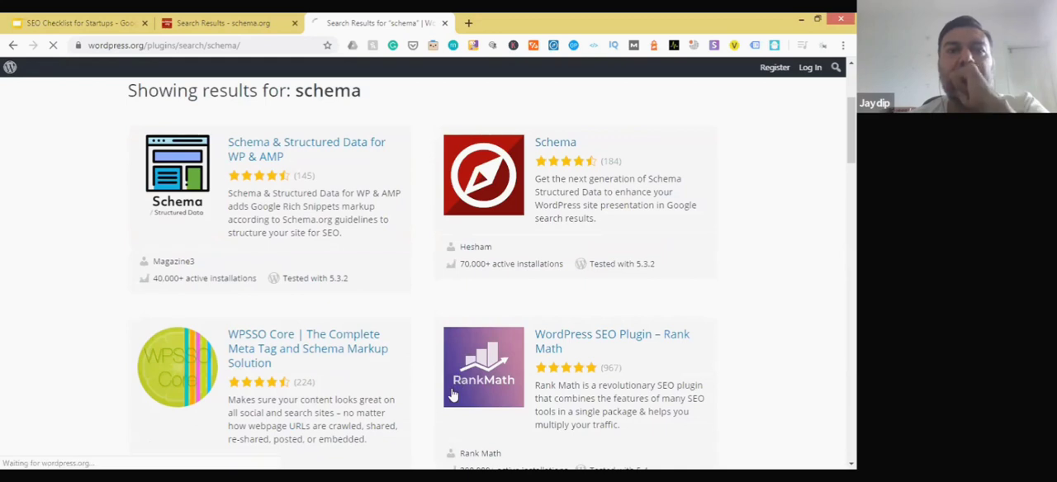
click(612, 341)
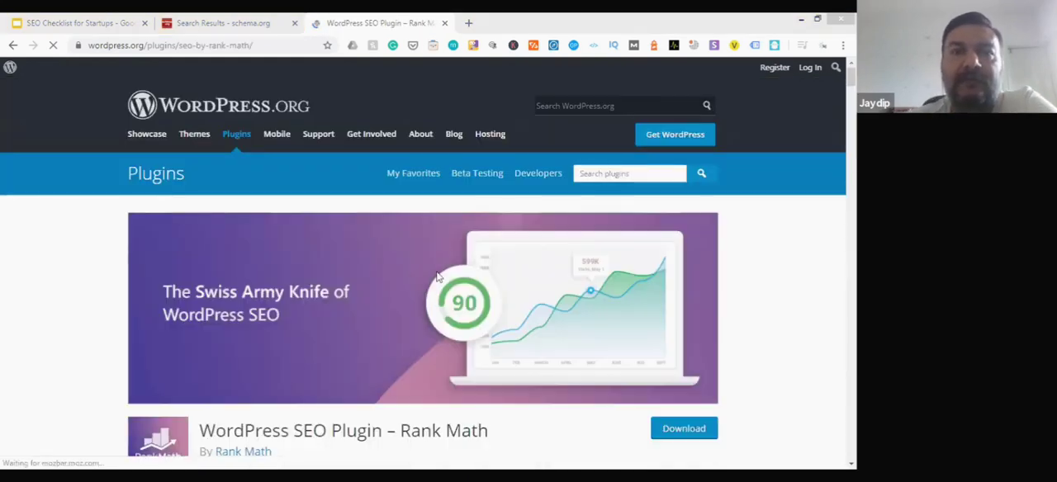
scroll(down, 3)
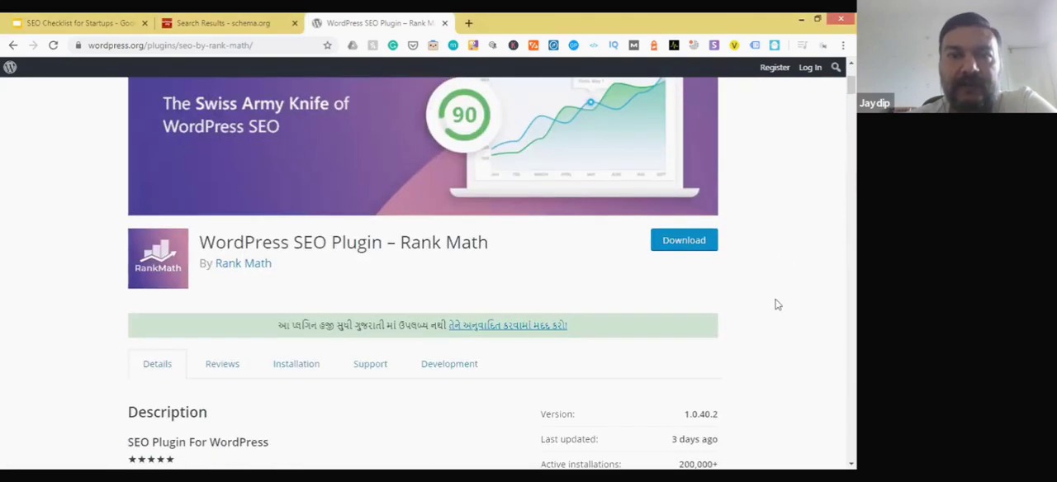
mouse_move(285, 278)
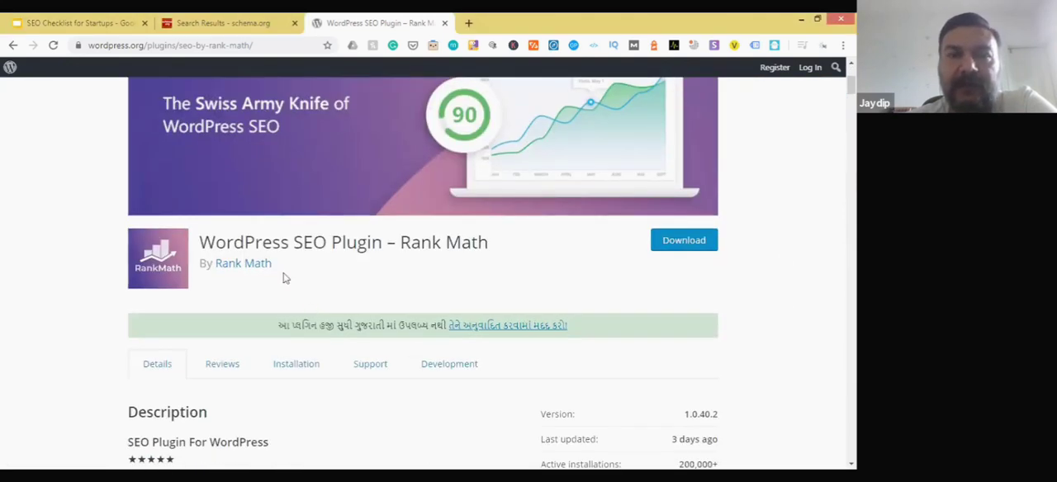
mouse_move(561, 271)
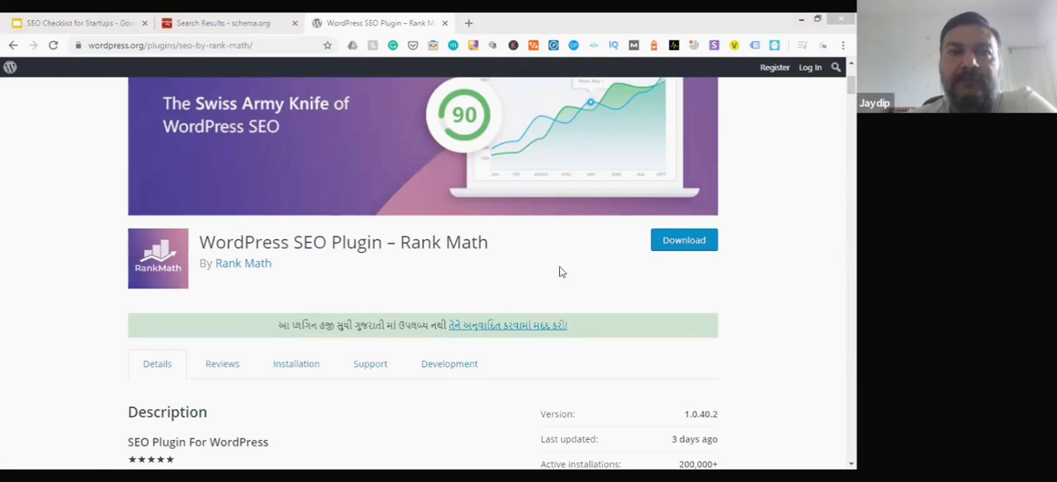
scroll(down, 3)
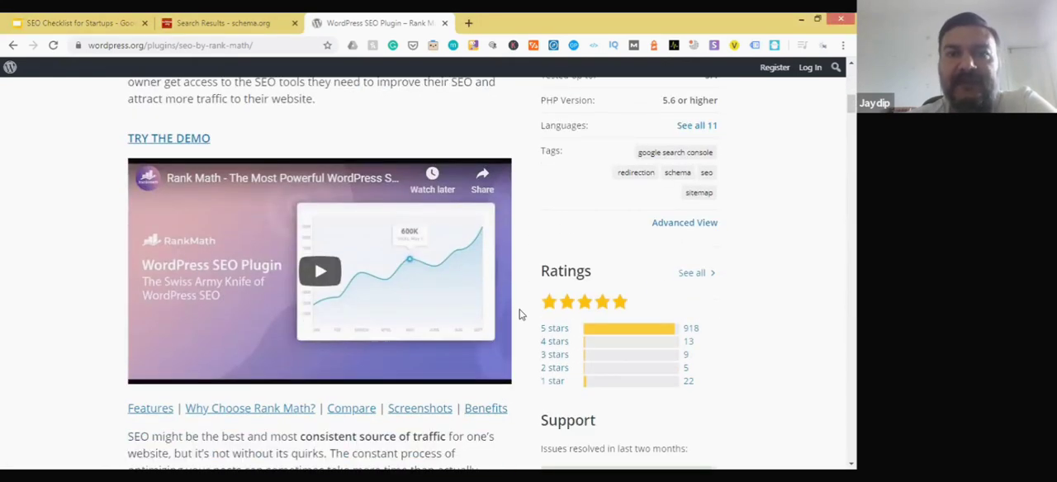
scroll(down, 3)
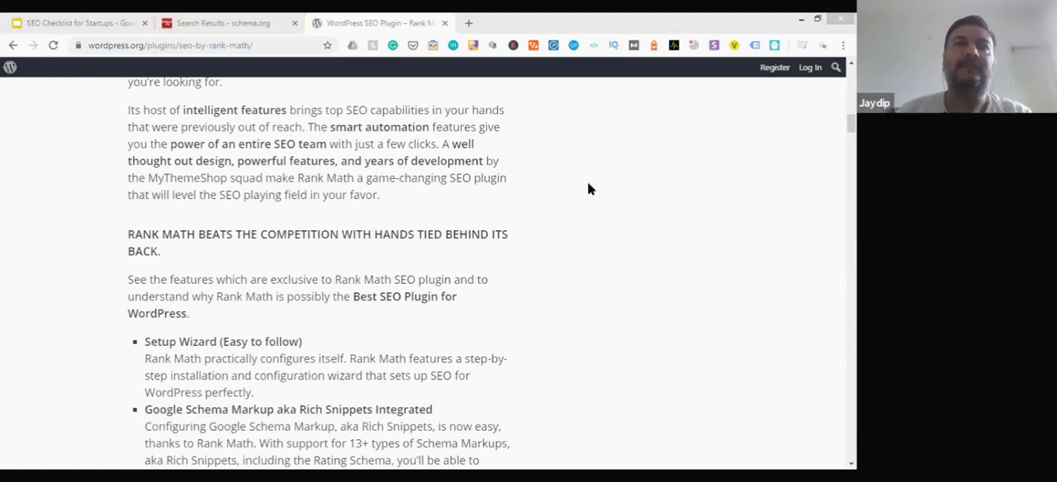
mouse_move(545, 170)
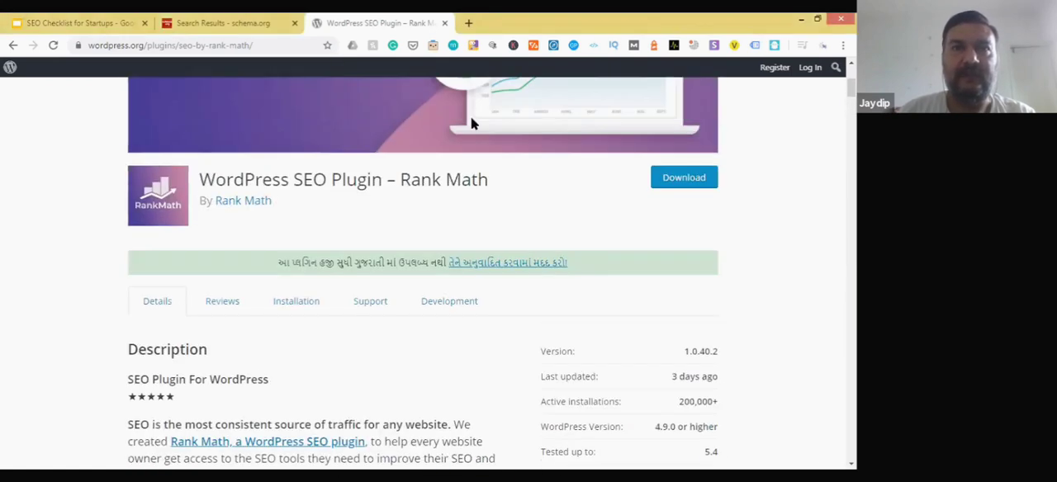
Search WordPress.org for 'toc', refine it to 'table of contents', and browse the plugin results
scroll(up, 3)
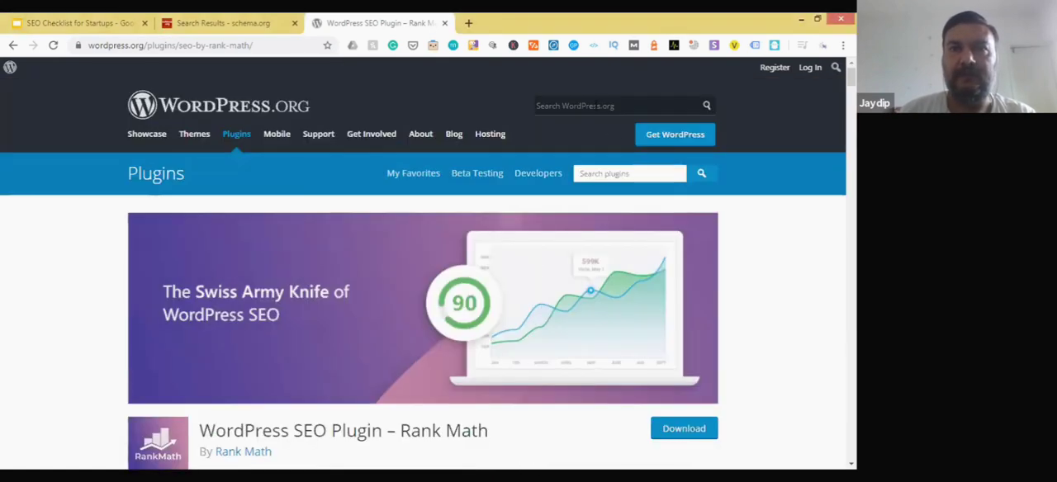
click(620, 106)
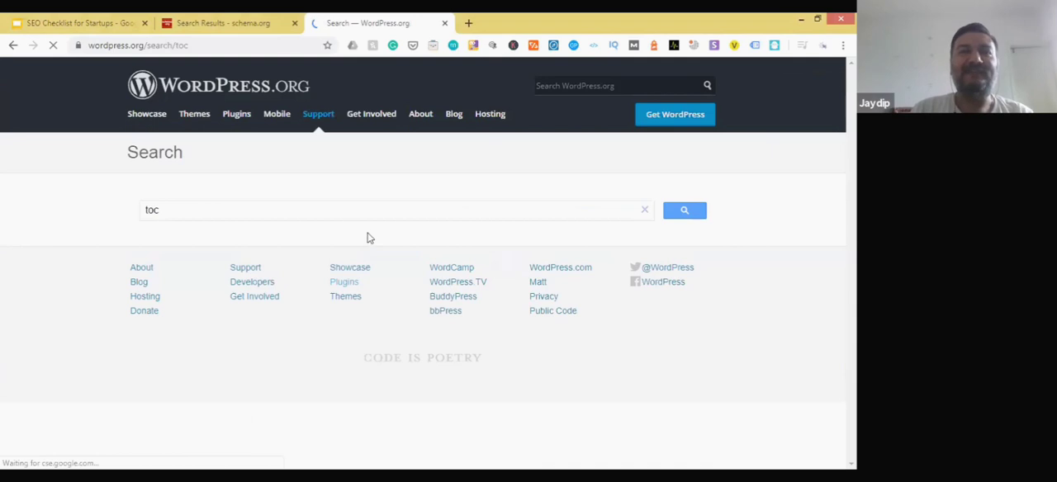
click(684, 210)
text(t)
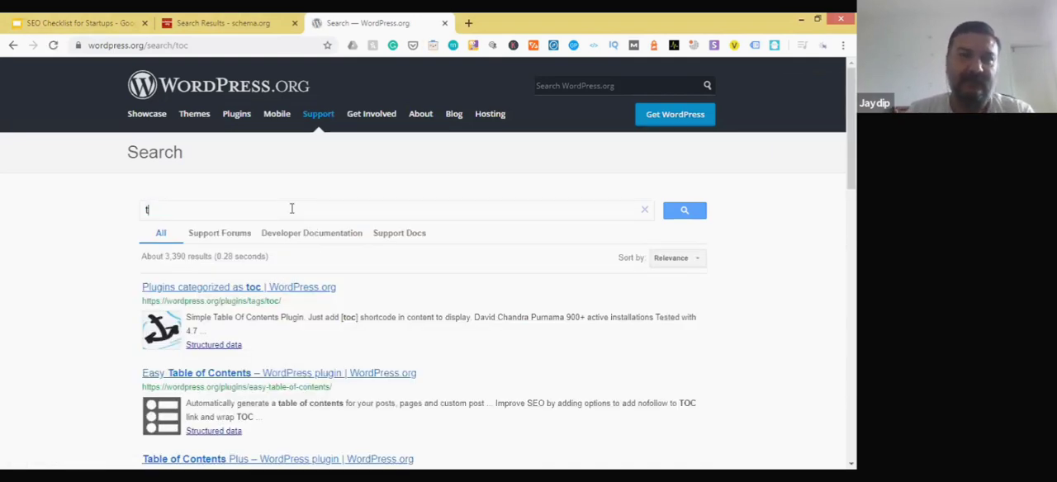
text(able of contents)
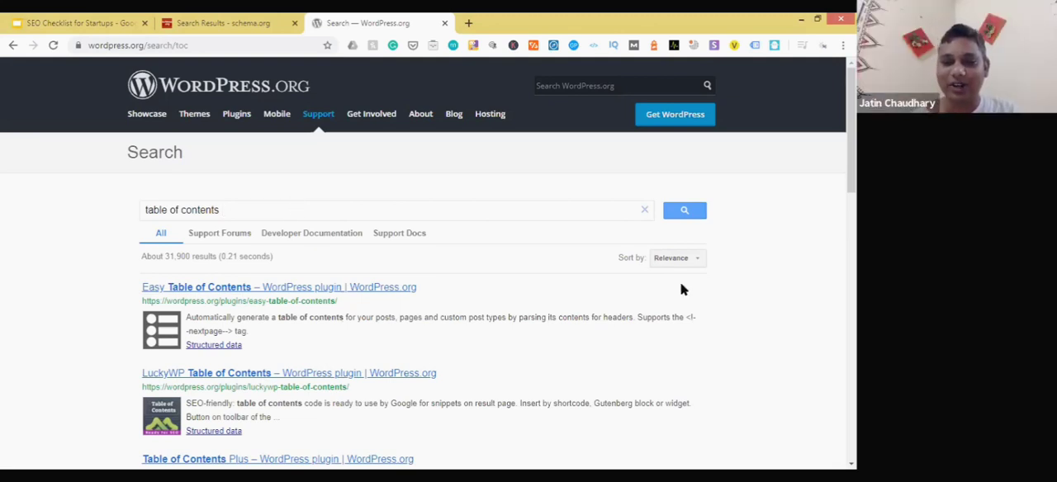
mouse_move(745, 284)
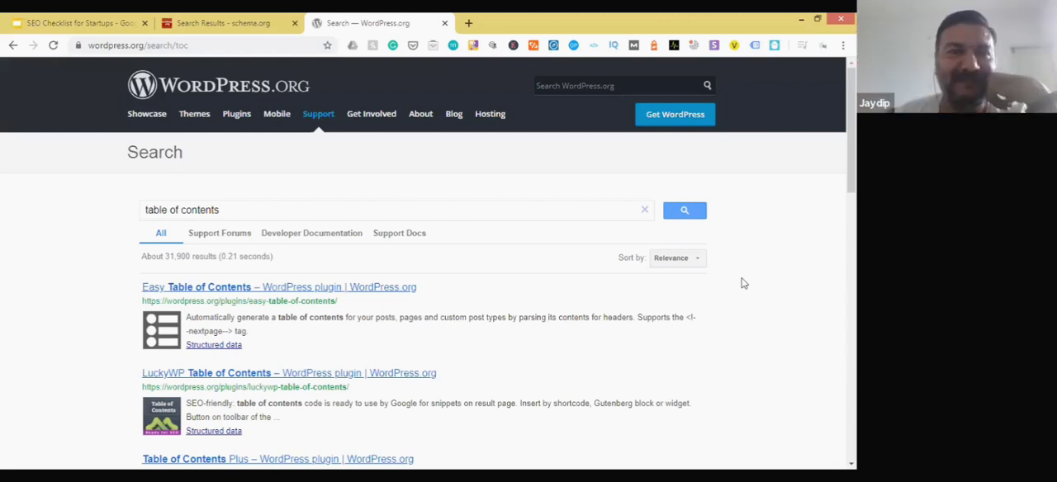
scroll(down, 3)
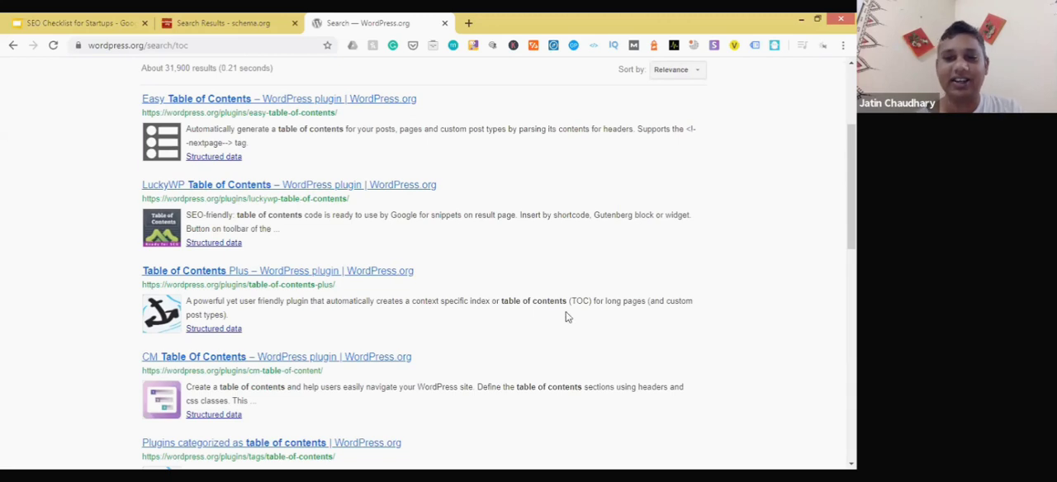
scroll(up, 3)
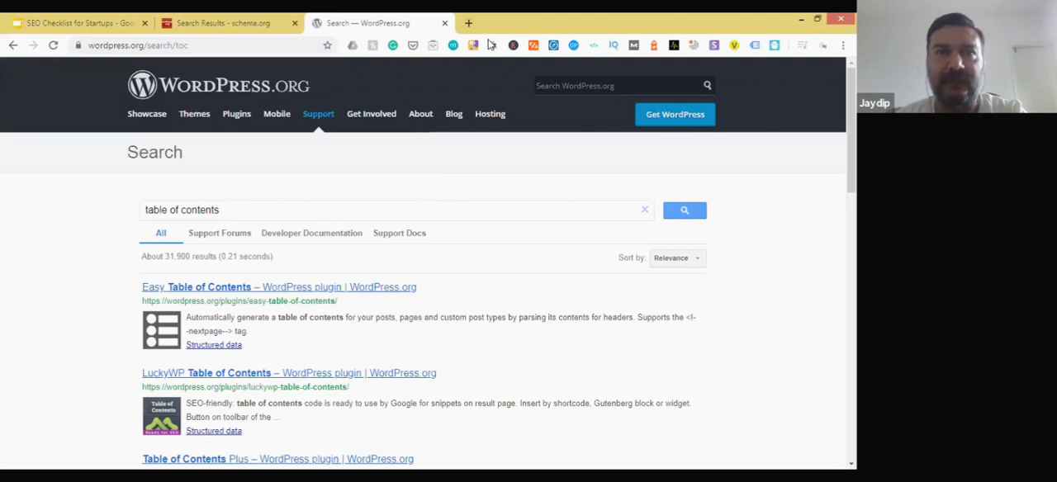
Search Google for 'seo myths' in a new tab, then glance at WordPress.org results
click(474, 23)
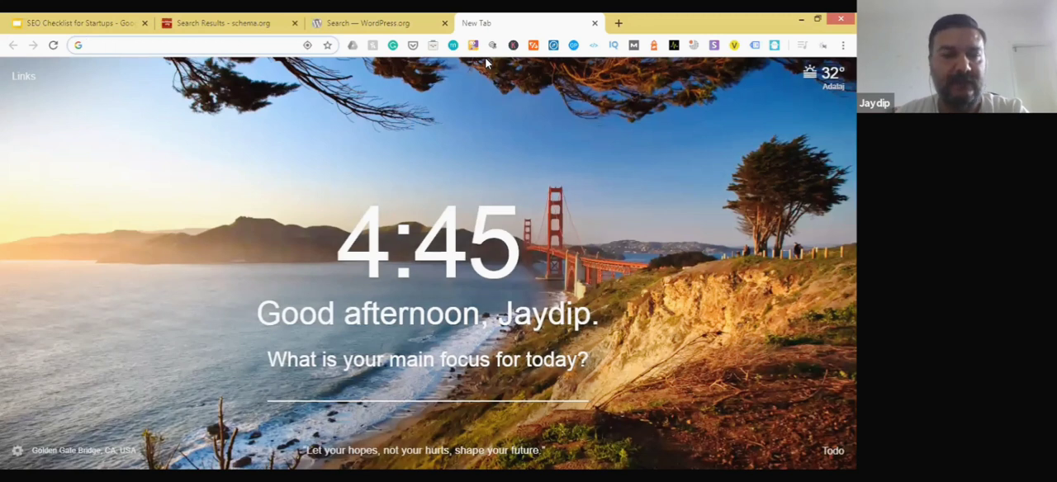
text(seo myths)
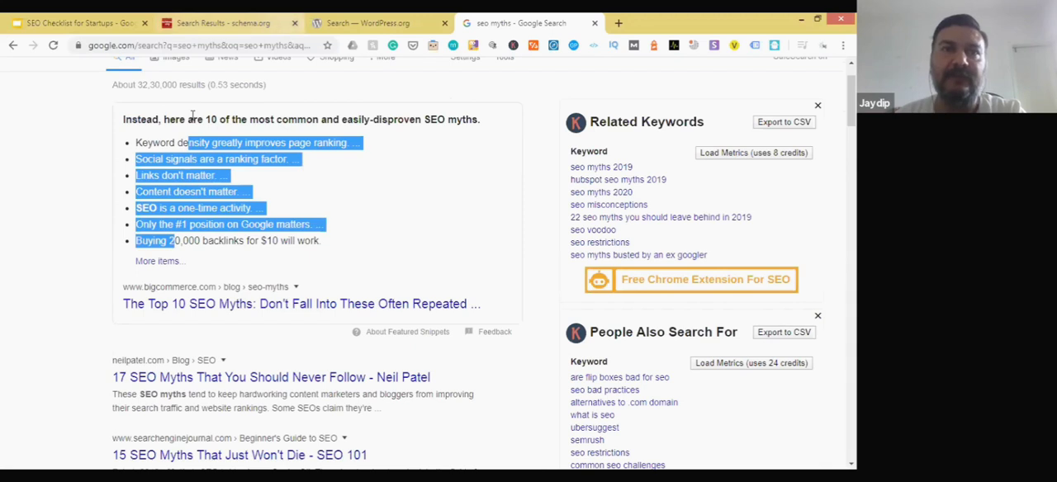
click(374, 23)
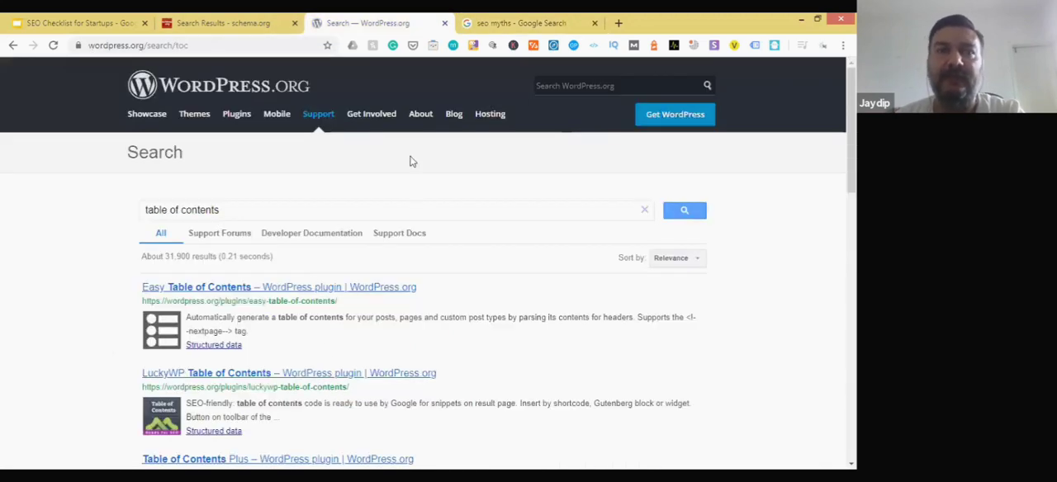
Return to the 'seo myths' results and view the top-10 SEO myths snippet
click(529, 22)
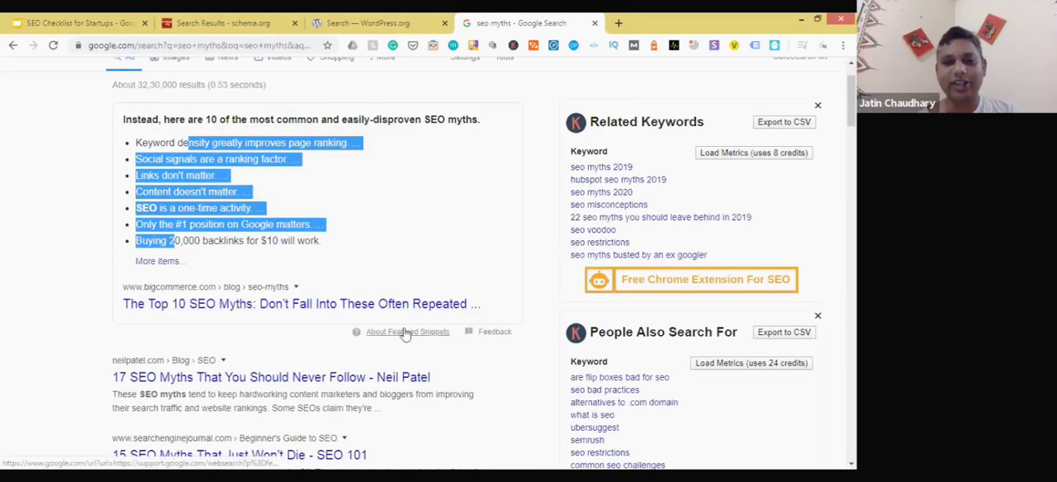
scroll(down, 3)
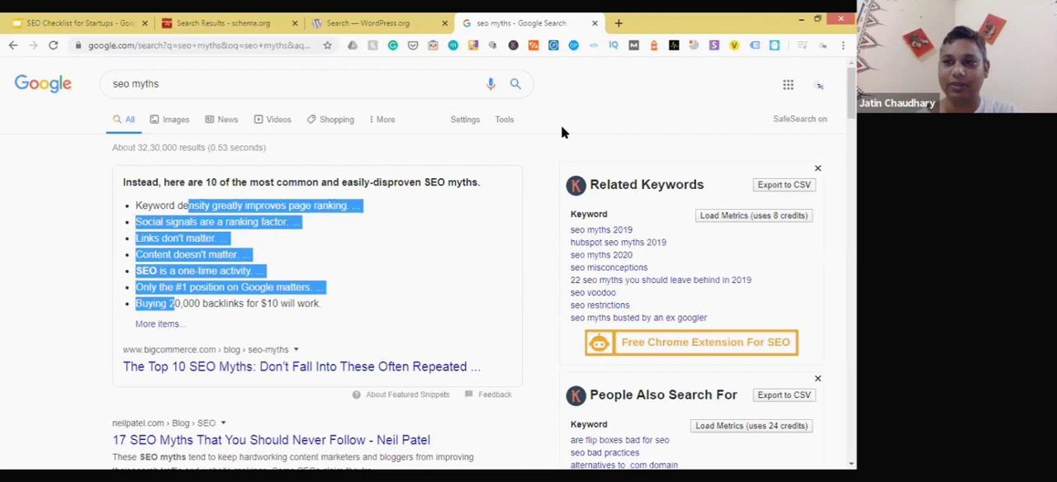
mouse_move(545, 133)
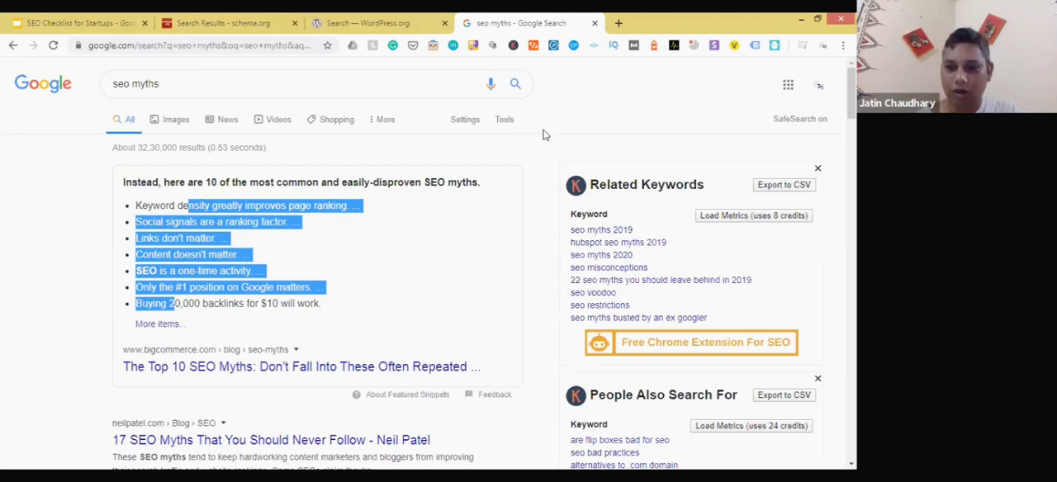
click(441, 223)
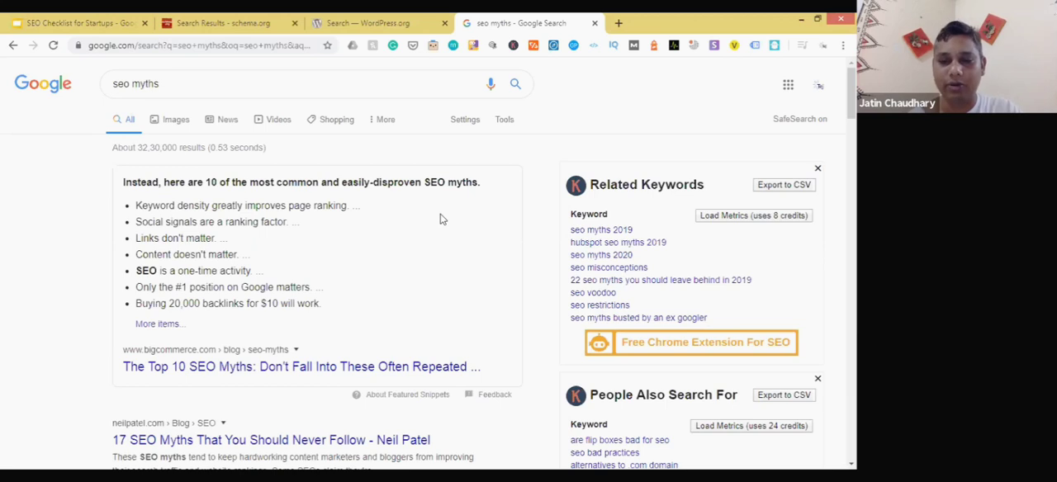
mouse_move(499, 95)
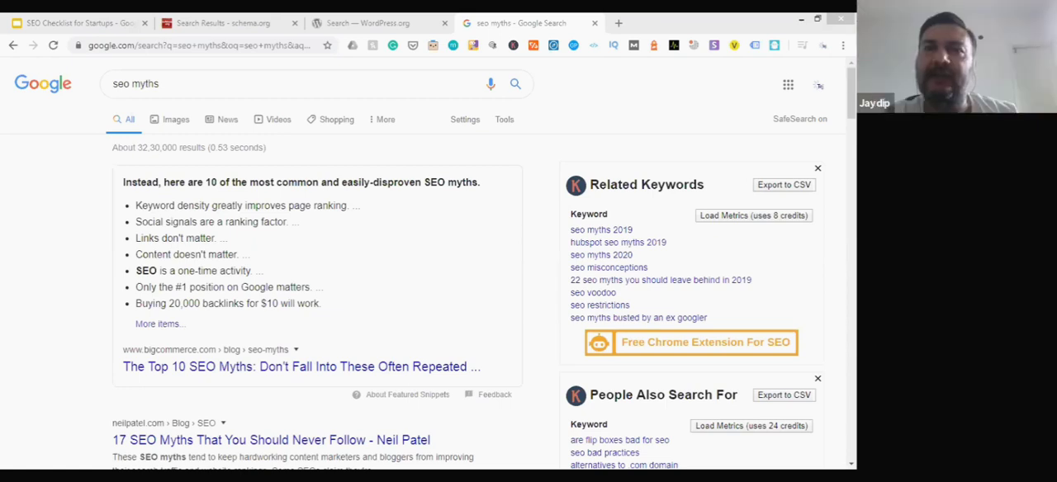
mouse_move(550, 239)
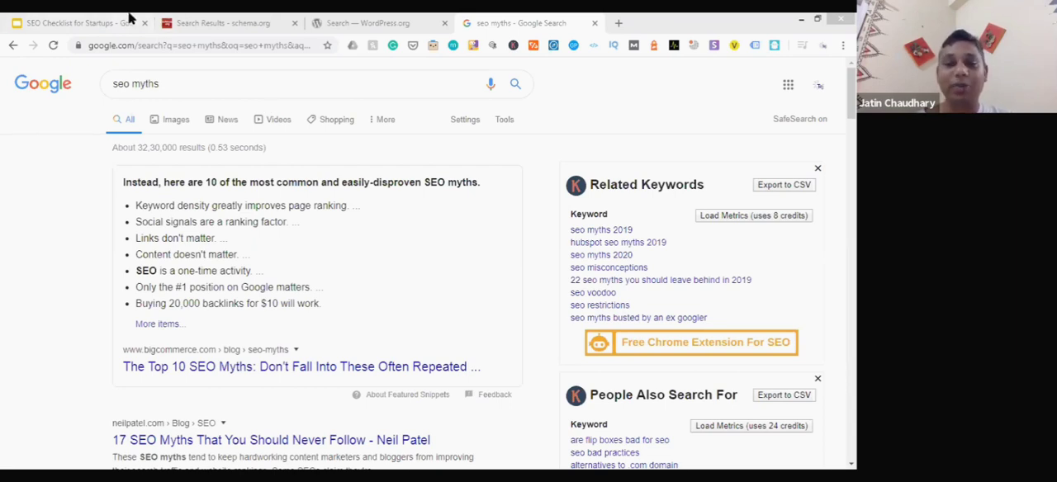
mouse_move(206, 82)
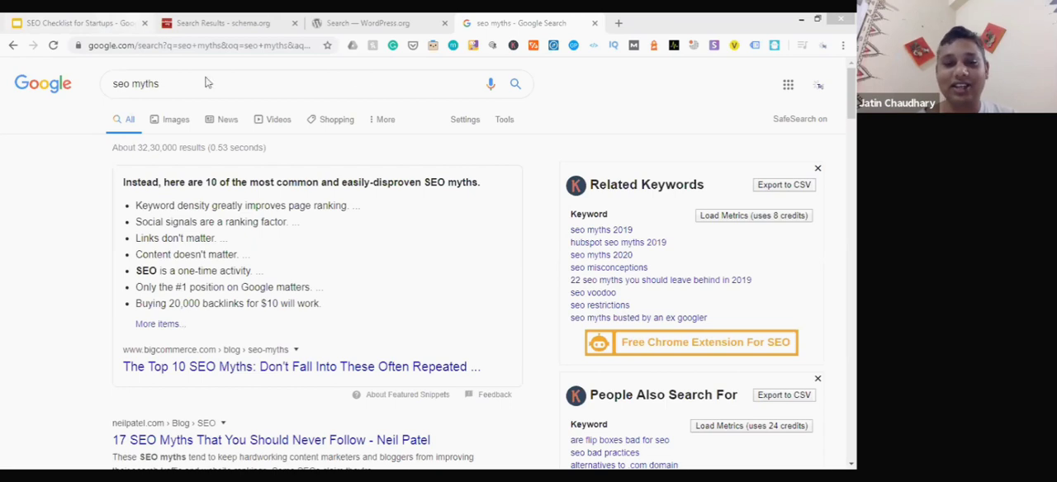
Present the SEO Checklist for Startups deck fullscreen from slide 17
click(74, 21)
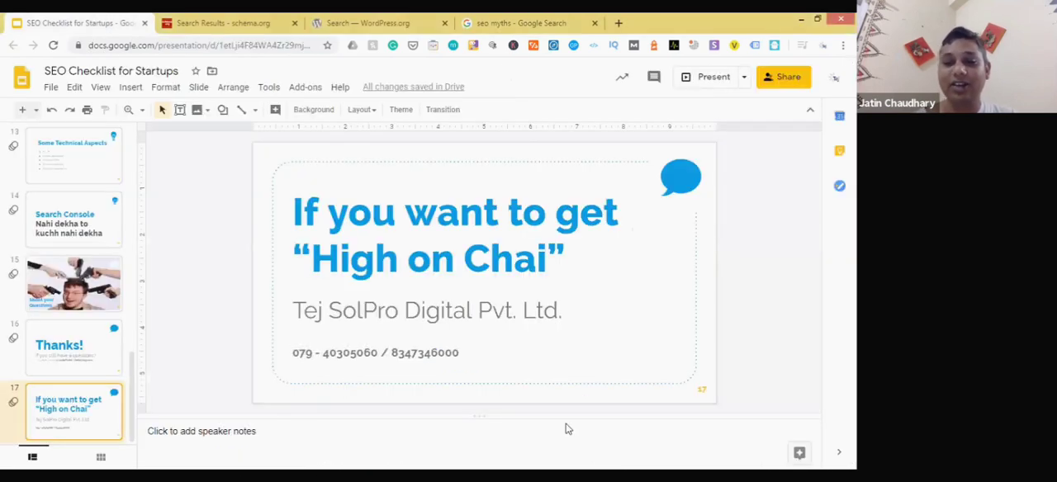
click(711, 76)
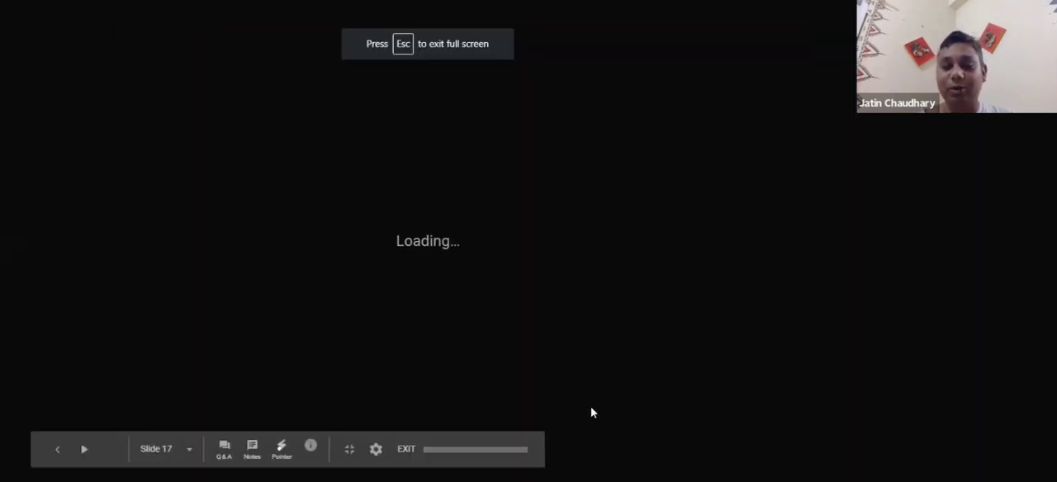